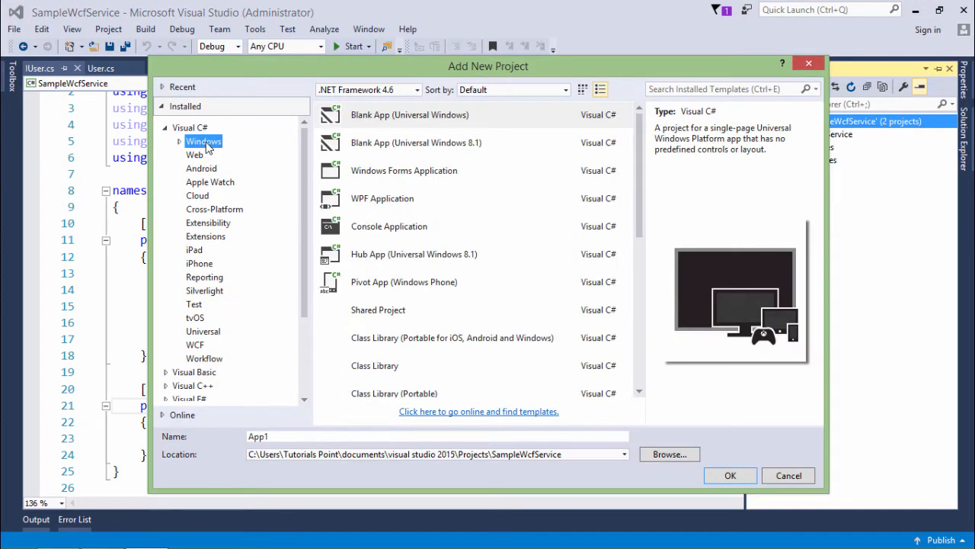
Create a Windows Service project from Visual C# > Windows > Classic Desktop templates
{"action": "left_click", "coordinate": [180, 141]}
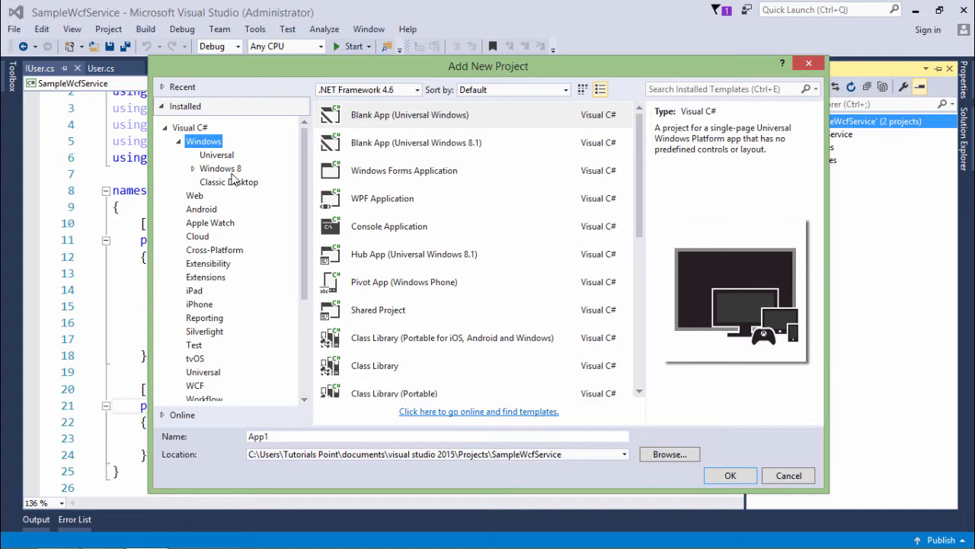
{"action": "left_click", "coordinate": [229, 181]}
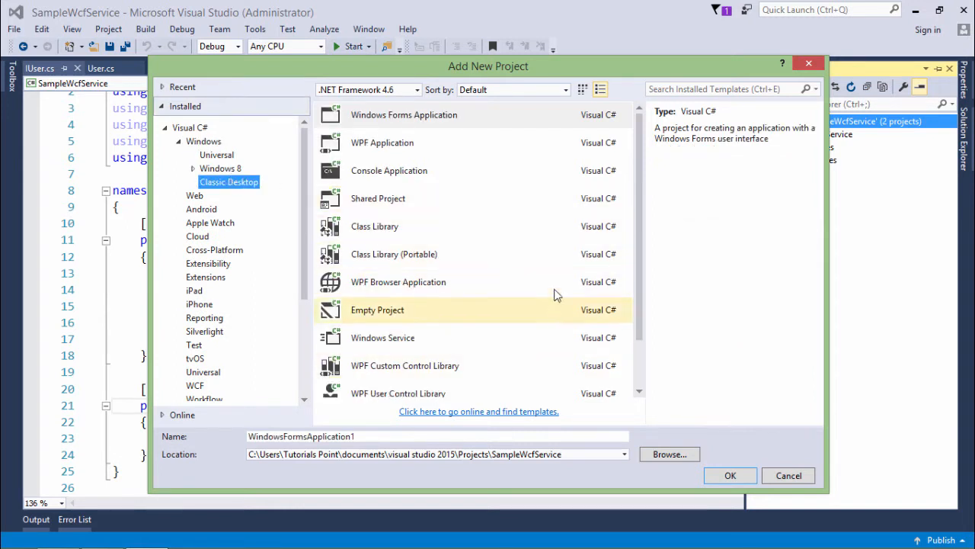
{"action": "left_click", "coordinate": [394, 253]}
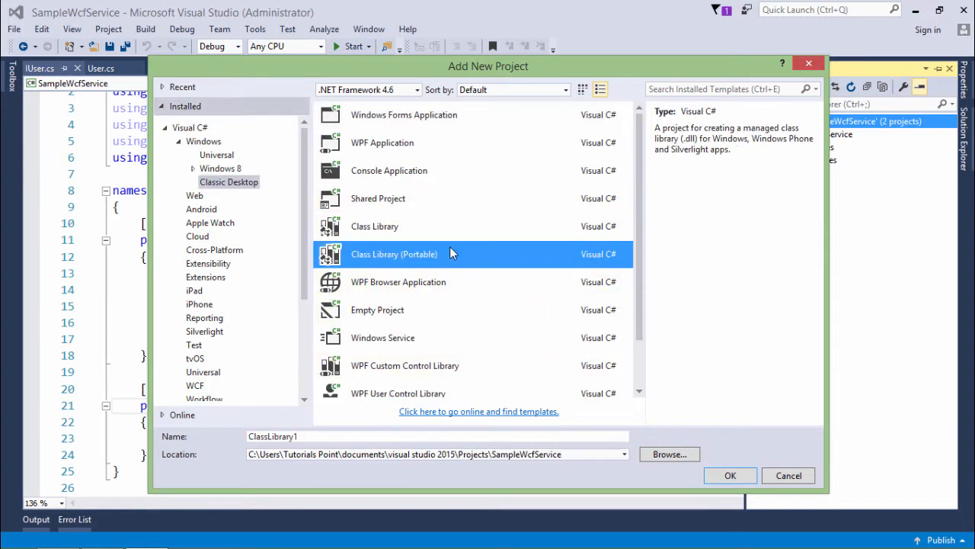
{"action": "left_click", "coordinate": [383, 337]}
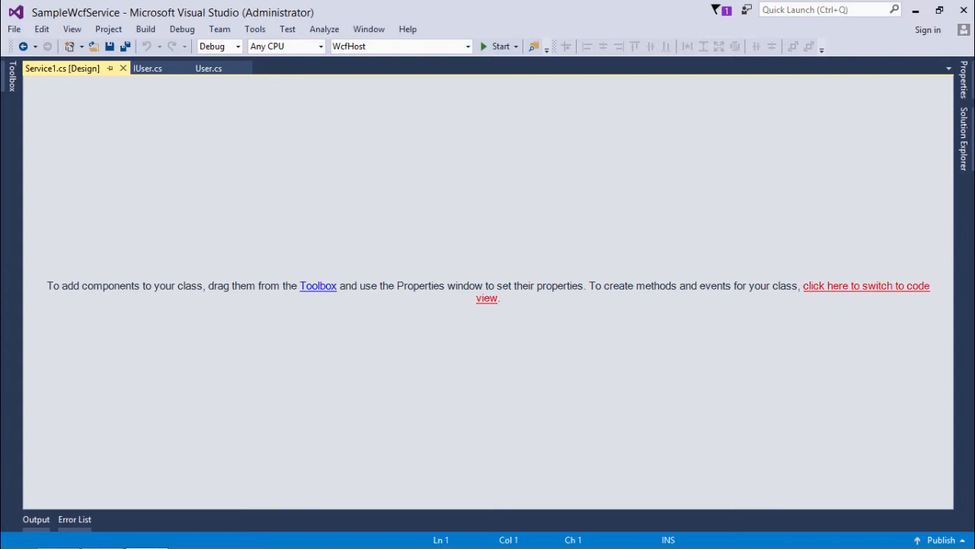
Switch Service1 to code view and begin a 'using System.S' directive after the usings
{"action": "left_click", "coordinate": [866, 286]}
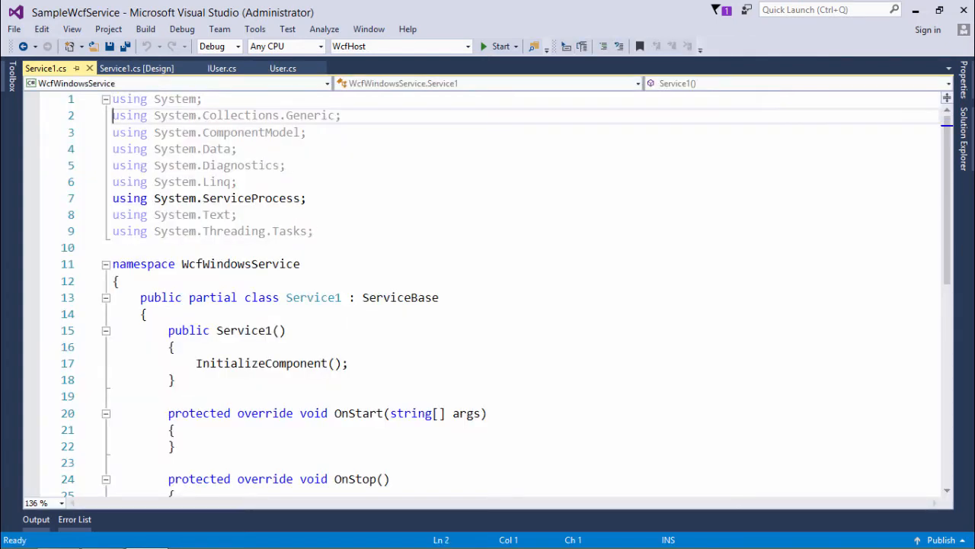
{"action": "left_click", "coordinate": [176, 428]}
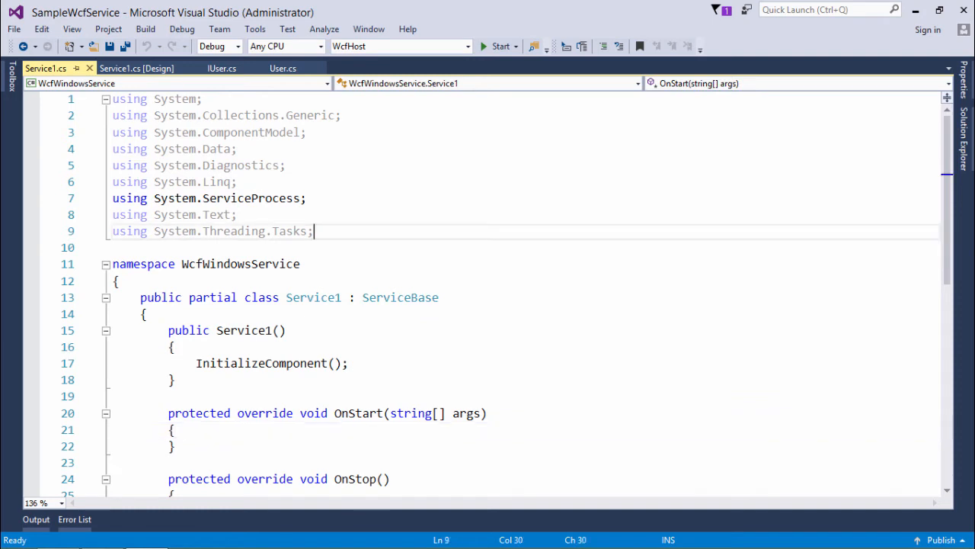
{"action": "type", "text": "us"}
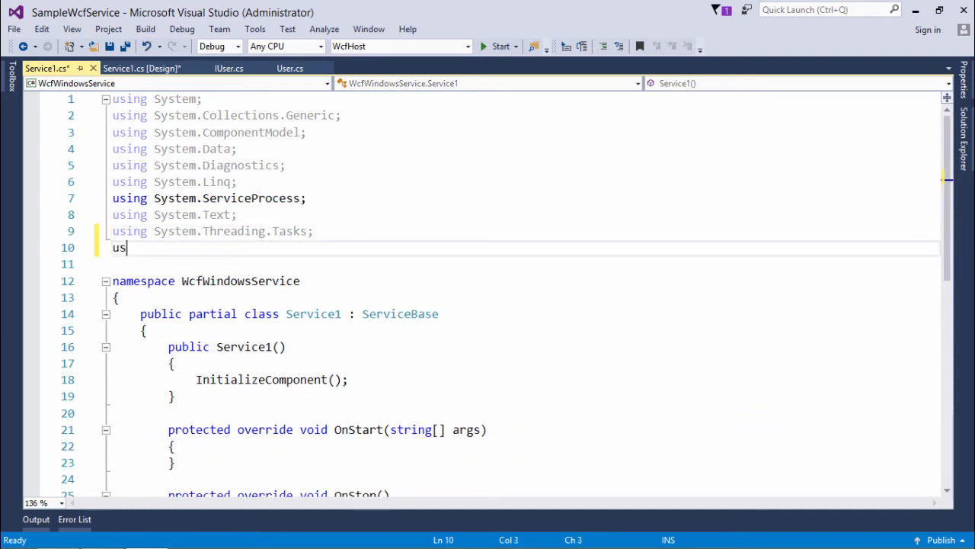
{"action": "type", "text": "ing System.S"}
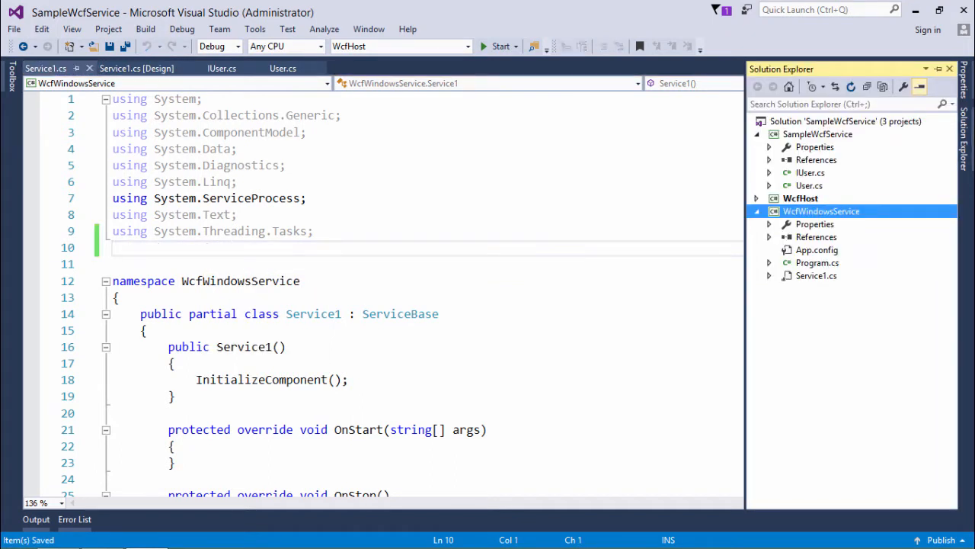
Add System.ServiceModel and SampleWcfService.dll references through the Reference Manager
{"action": "right_click", "coordinate": [817, 236]}
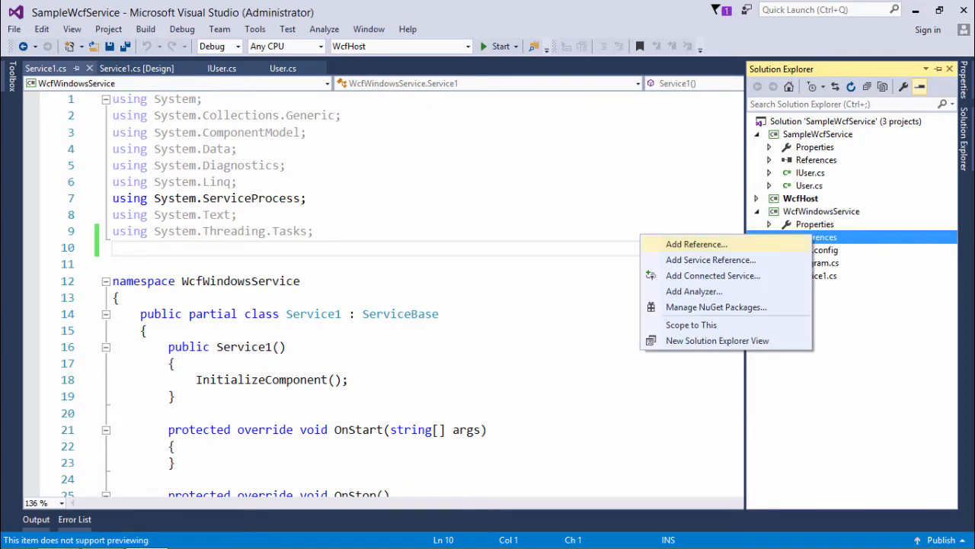
{"action": "left_click", "coordinate": [696, 243]}
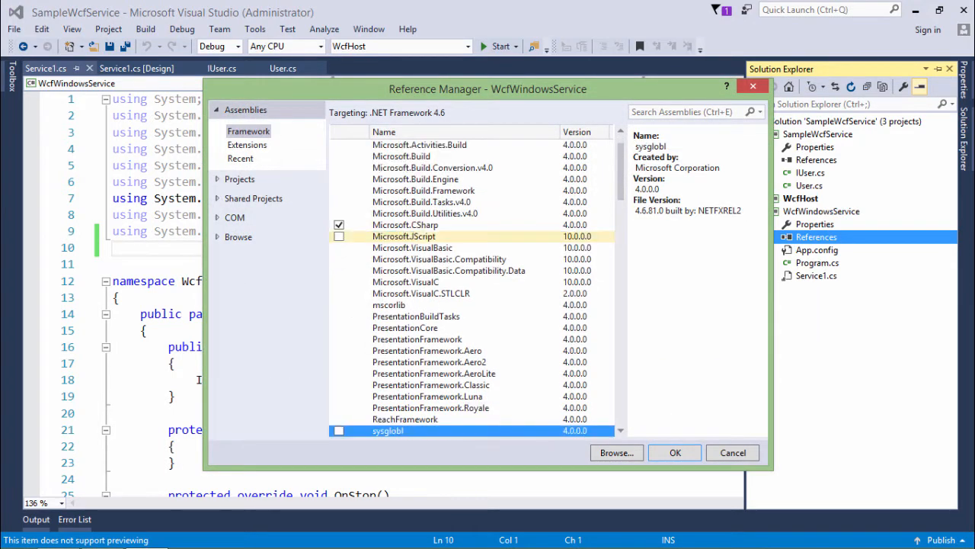
{"action": "scroll", "scroll_direction": "down", "scroll_amount": 3}
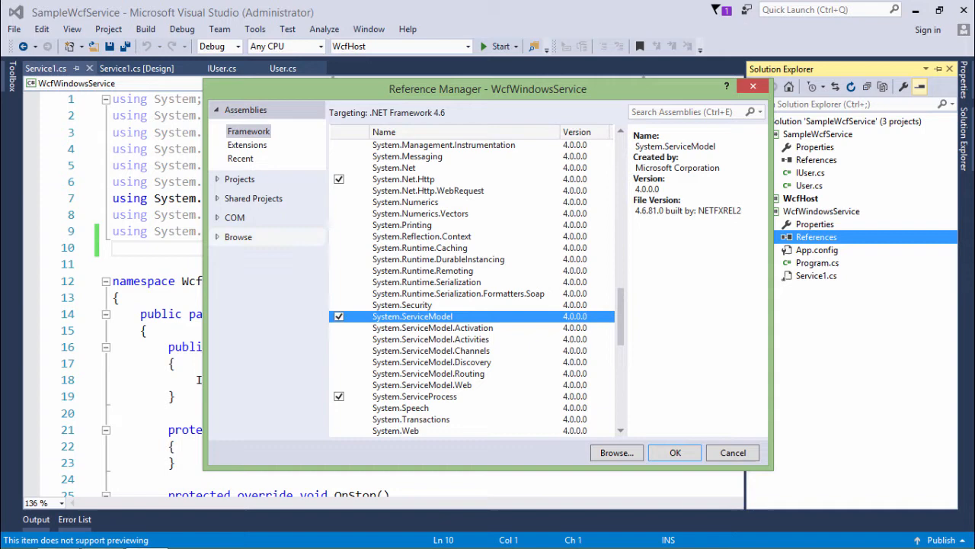
{"action": "left_click", "coordinate": [238, 186]}
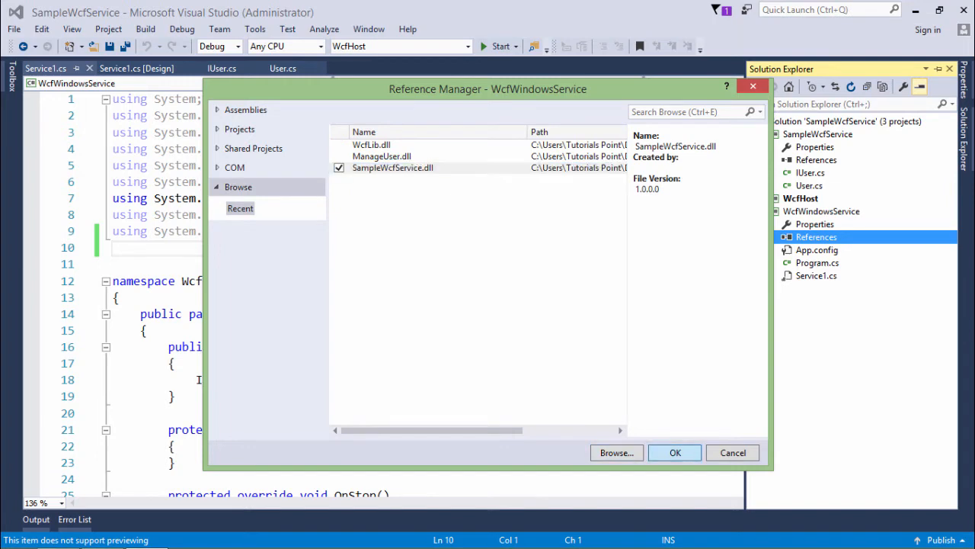
{"action": "left_click", "coordinate": [675, 452]}
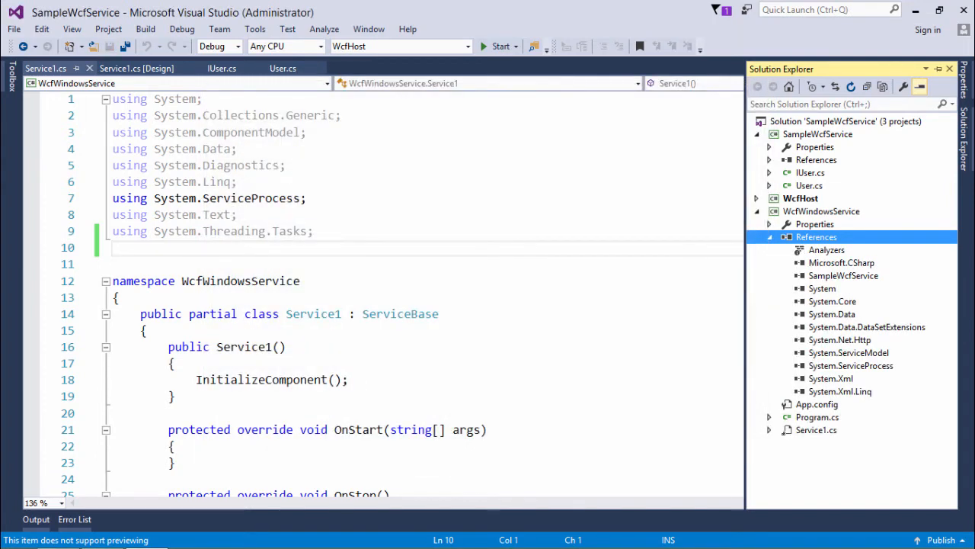
{"action": "left_click", "coordinate": [849, 352]}
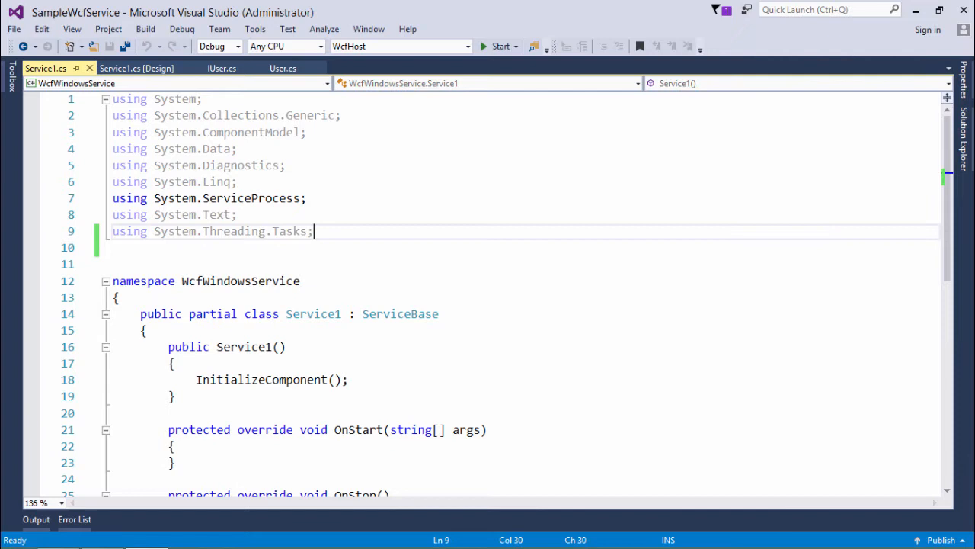
Add using directives for System.ServiceModel and SampleWcfService and declare a new ServiceHost
{"action": "type", "text": "usio"}
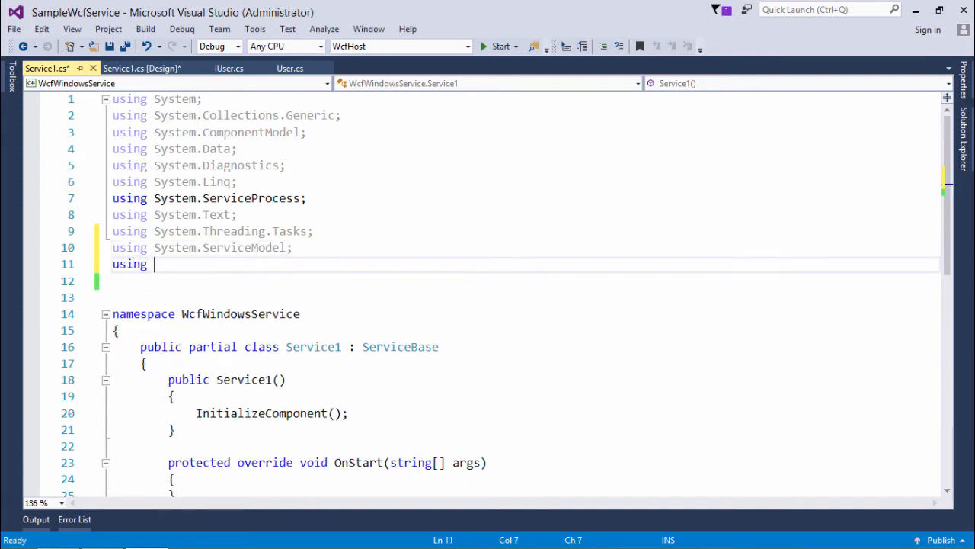
{"action": "type", "text": "Wc"}
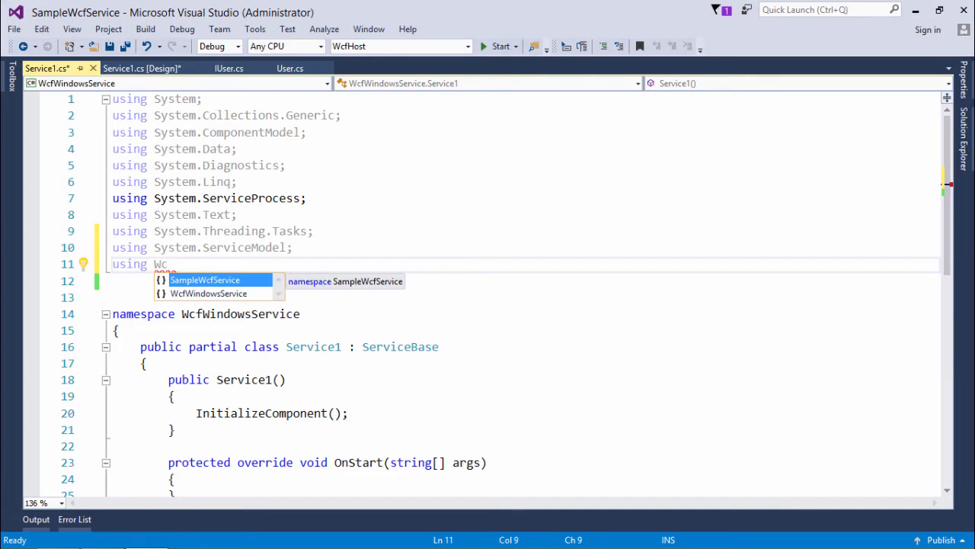
{"action": "key", "text": "Tab"}
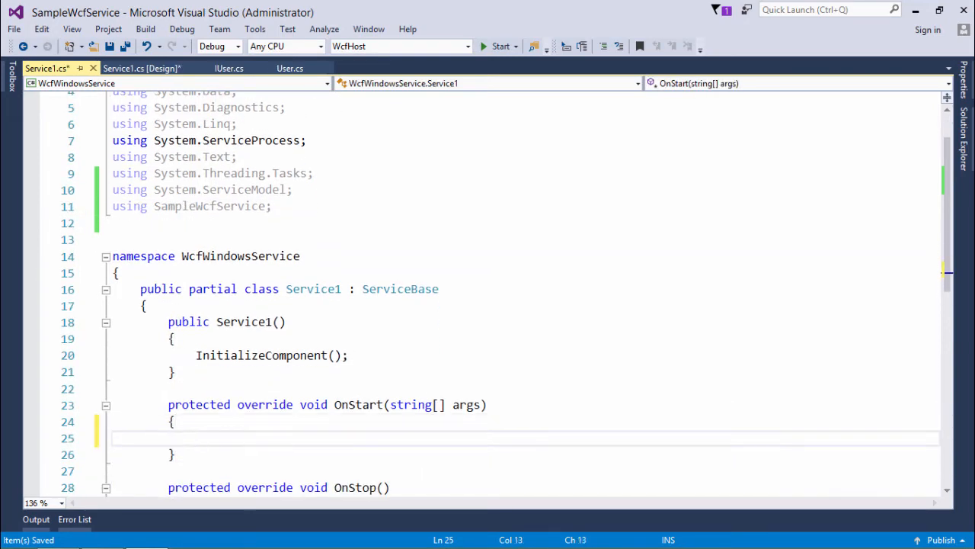
{"action": "type", "text": "Serv"}
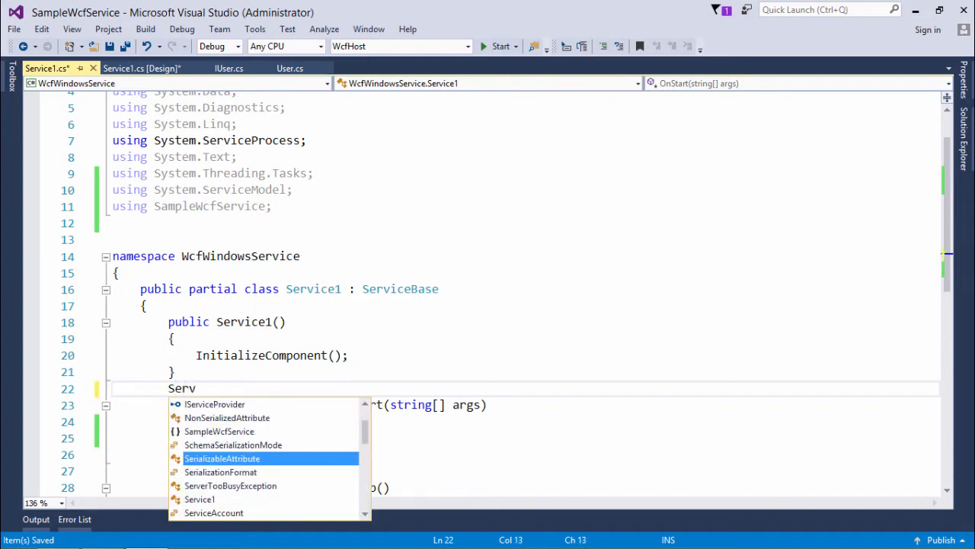
{"action": "type", "text": "iceHost host;"}
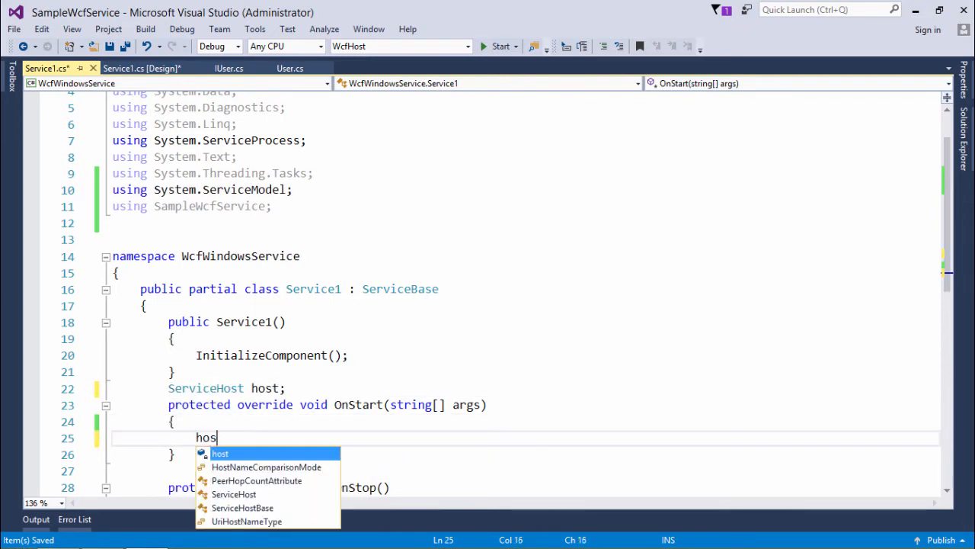
{"action": "type", "text": "t=new ServiceHost()"}
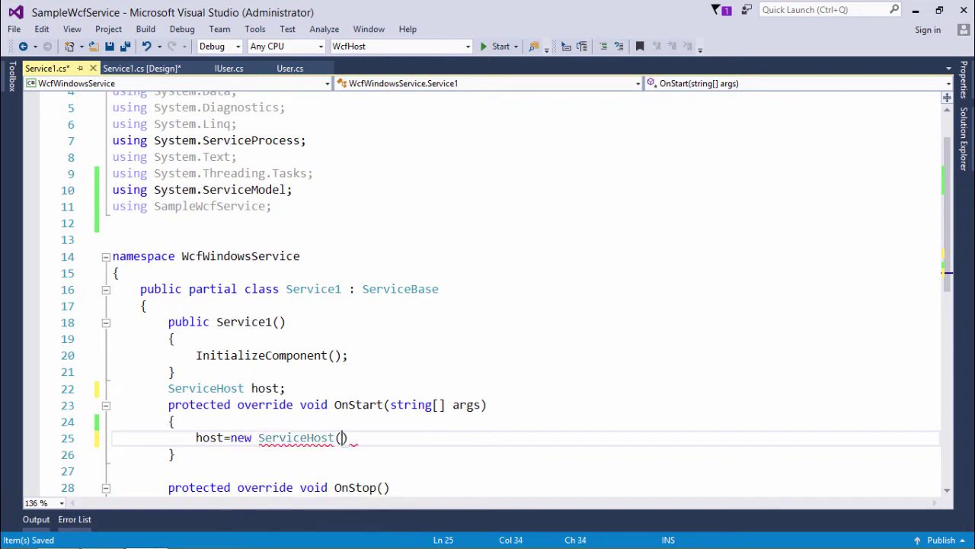
Host the User type, call host.Open() in OnStart and host.Close() in OnStop, then save
{"action": "type", "text": "typeof("}
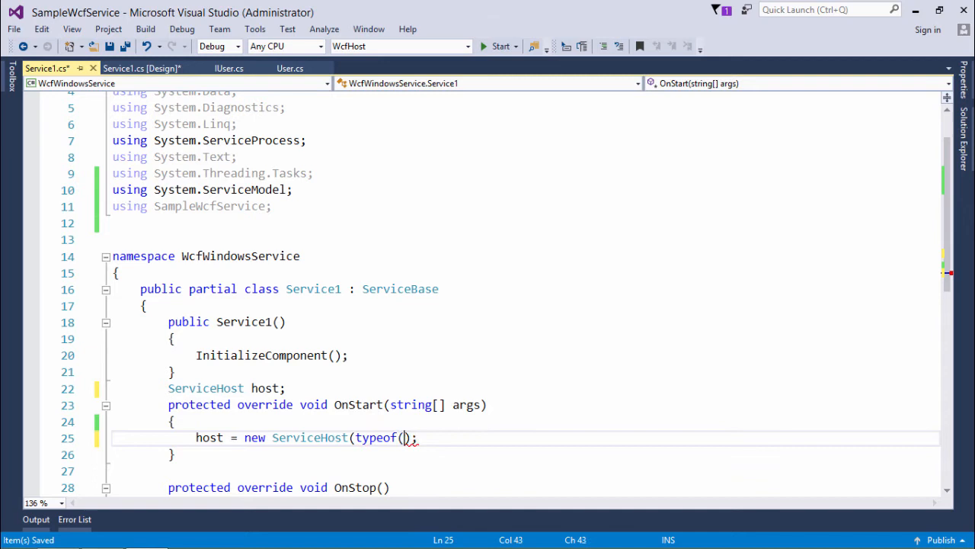
{"action": "type", "text": "User)"}
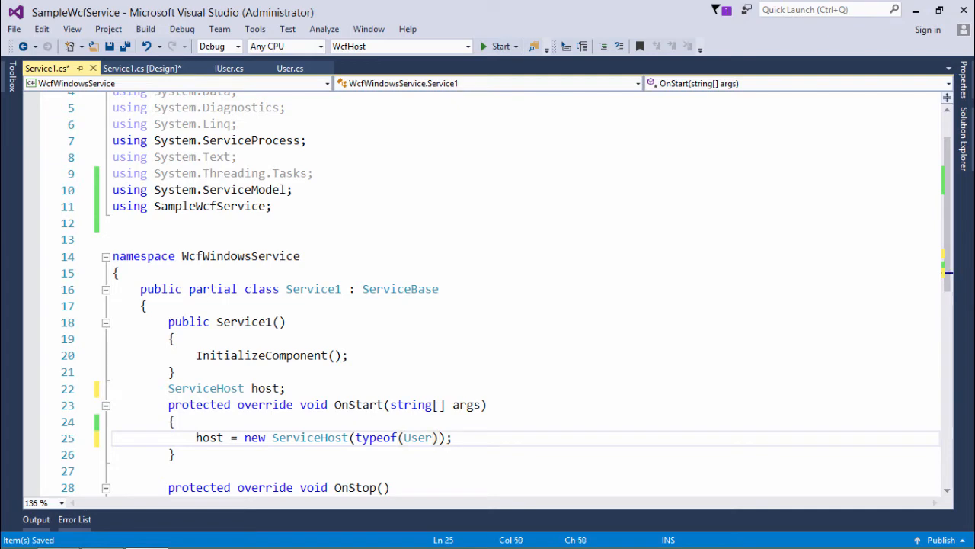
{"action": "type", "text": "host.Stat"}
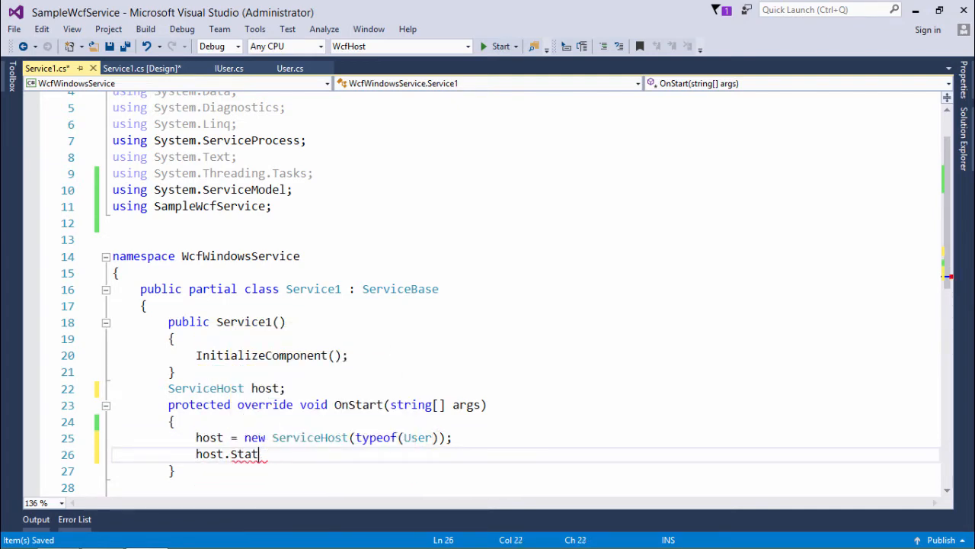
{"action": "key", "text": "BackSpace"}
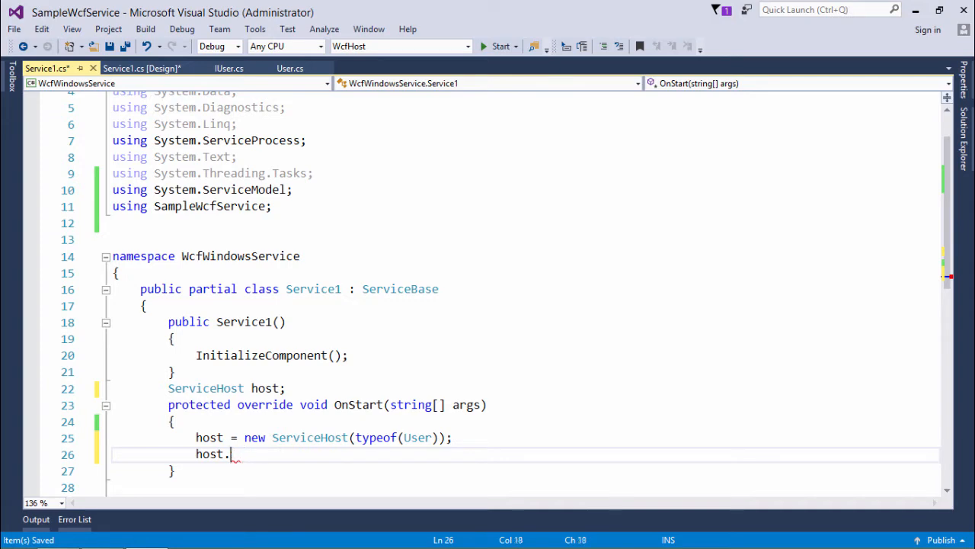
{"action": "type", "text": "Open();"}
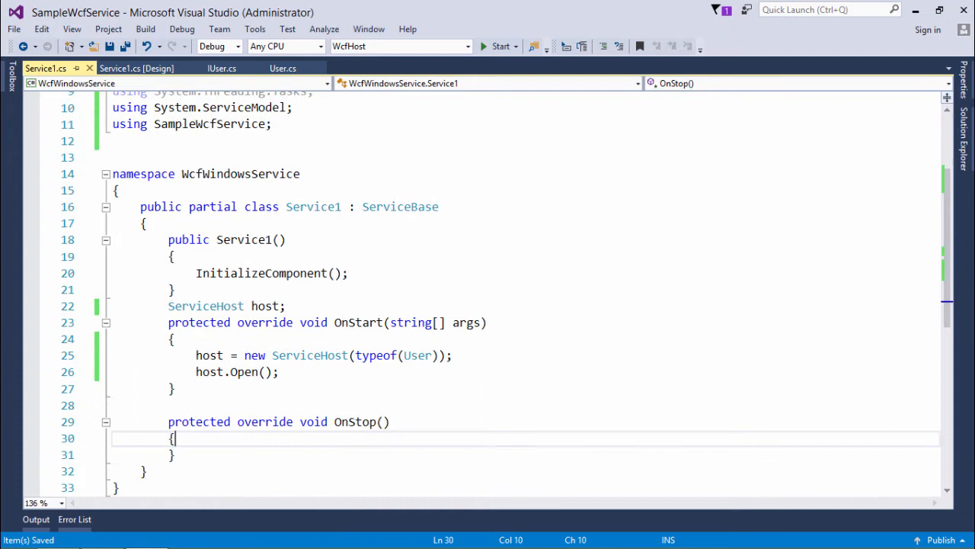
{"action": "type", "text": "host.Close();"}
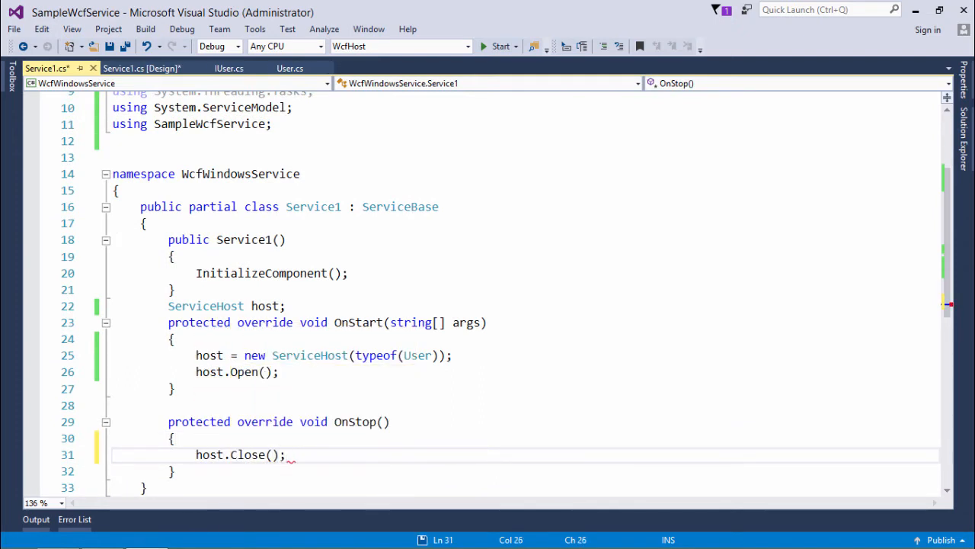
{"action": "key", "text": "ctrl+s"}
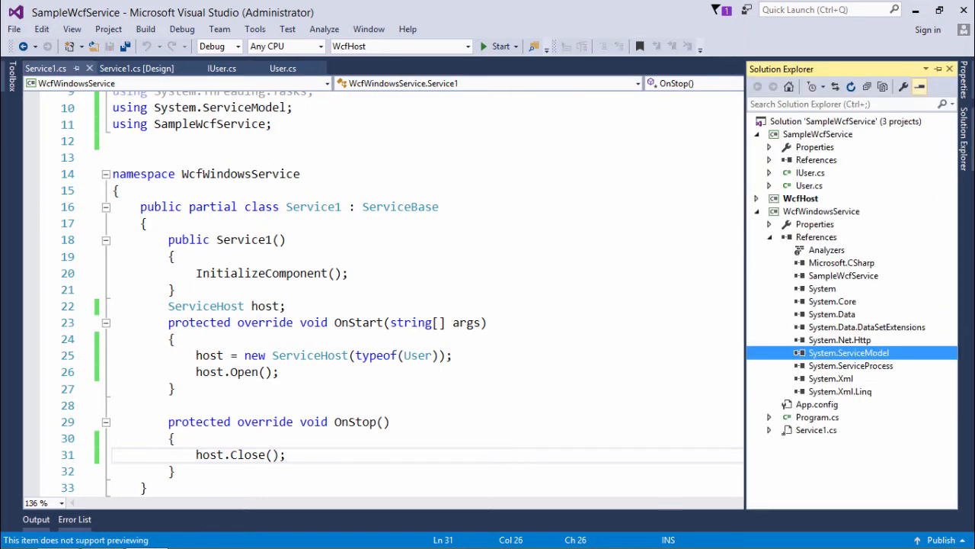
Open App.config and review the User service's netTcpBinding endpoint and base addresses
{"action": "double_click", "coordinate": [817, 404]}
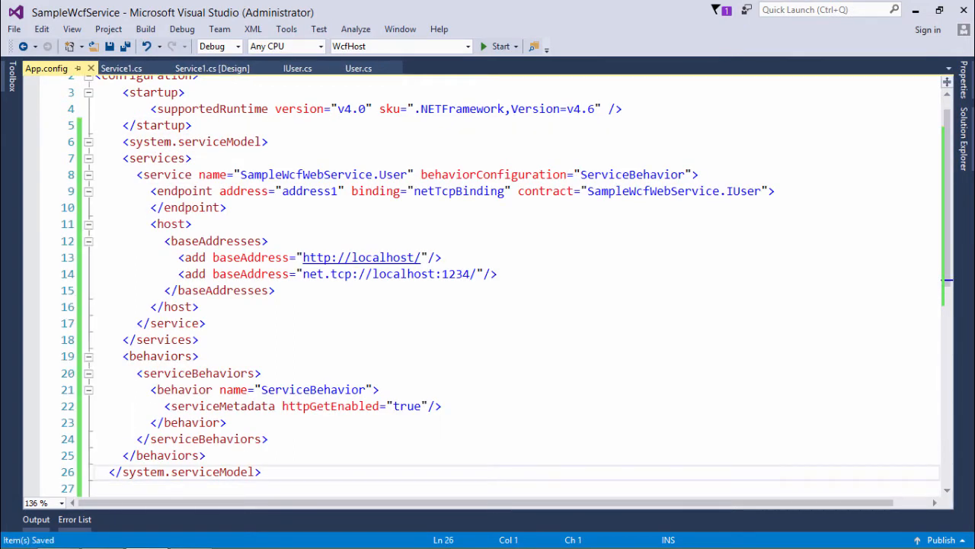
{"action": "scroll", "scroll_direction": "up", "scroll_amount": 3}
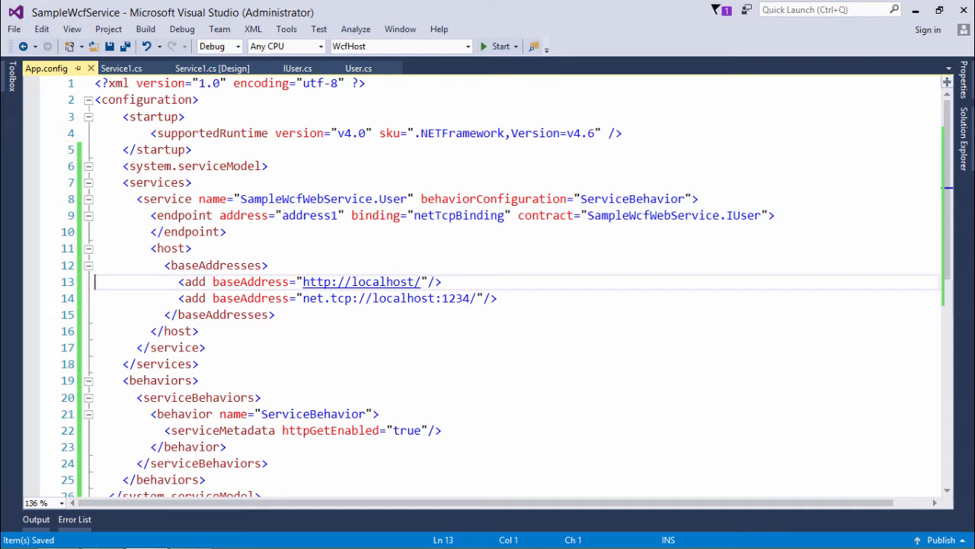
{"action": "left_click", "coordinate": [505, 298]}
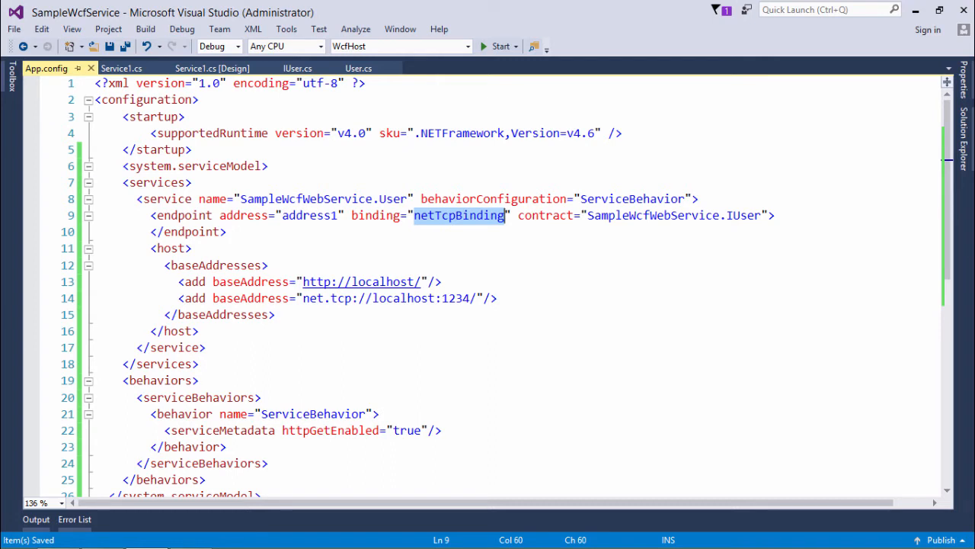
{"action": "left_click", "coordinate": [472, 215]}
{"action": "type", "text": "SampleWcfServer.cs"}
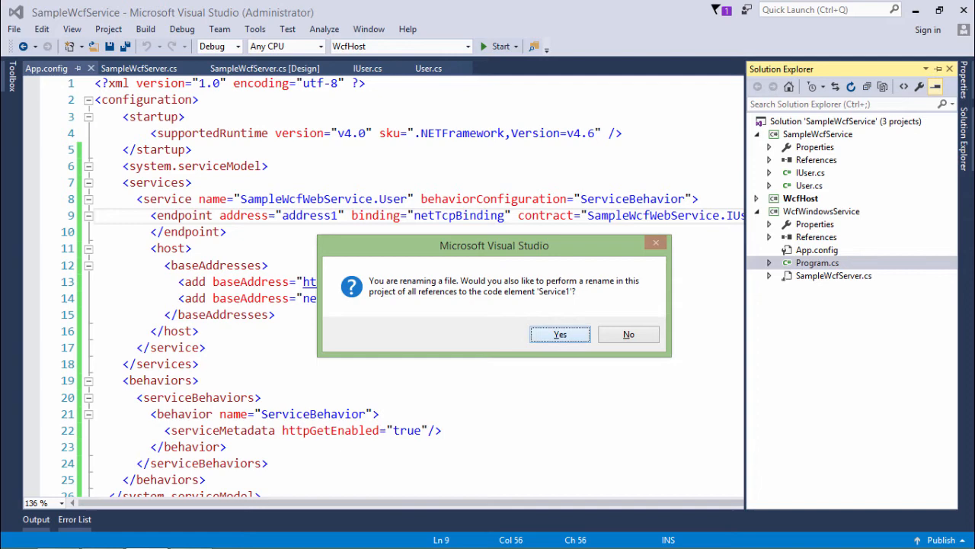
Confirm renaming Service1 references and open SampleWcfServer.cs in design view
{"action": "left_click", "coordinate": [559, 333]}
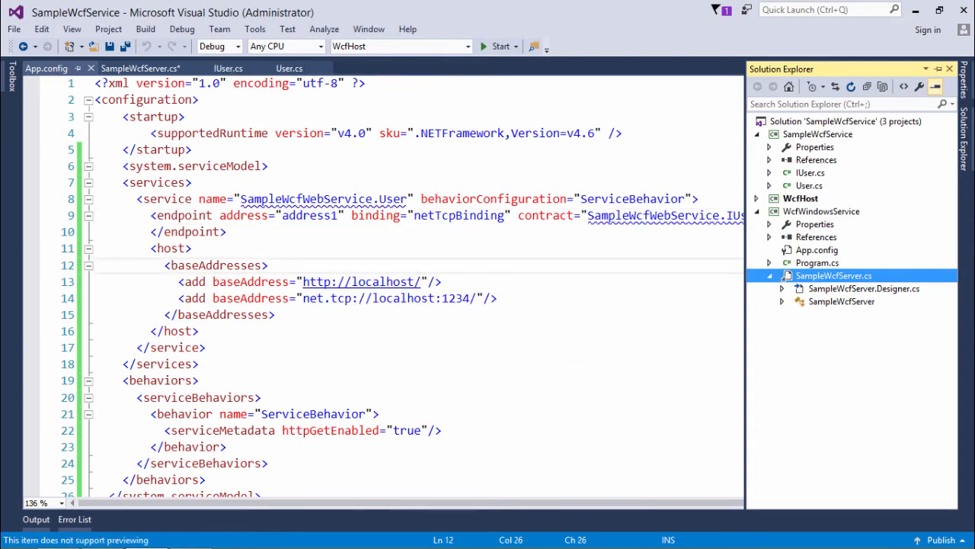
{"action": "double_click", "coordinate": [834, 275]}
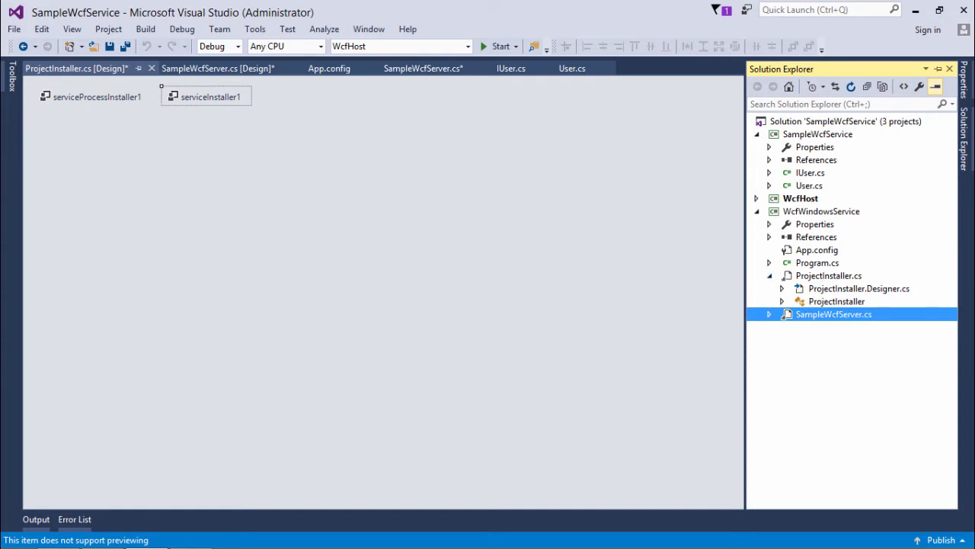
In serviceInstaller1's properties, set DisplayName and ServiceName to TutorialsService and StartType to Automatic
{"action": "right_click", "coordinate": [210, 96]}
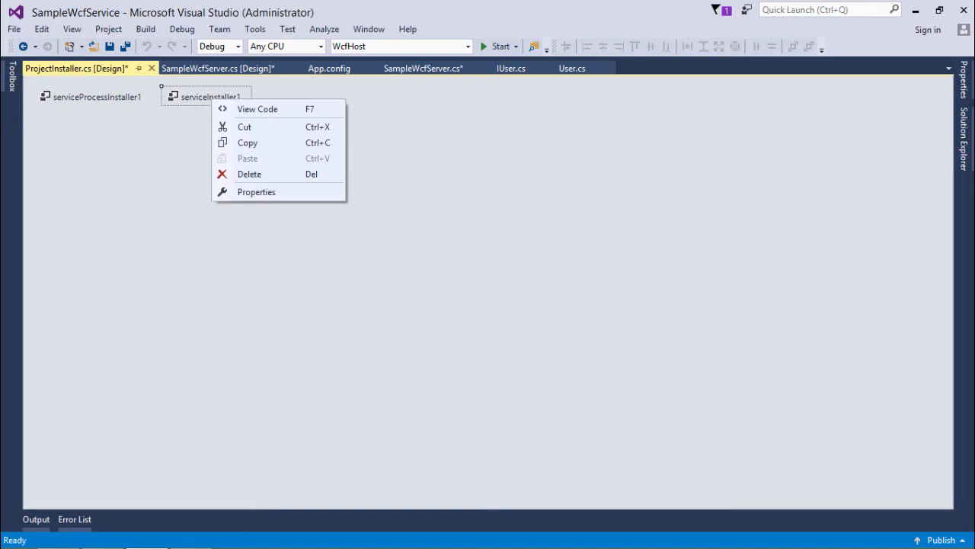
{"action": "left_click", "coordinate": [257, 191]}
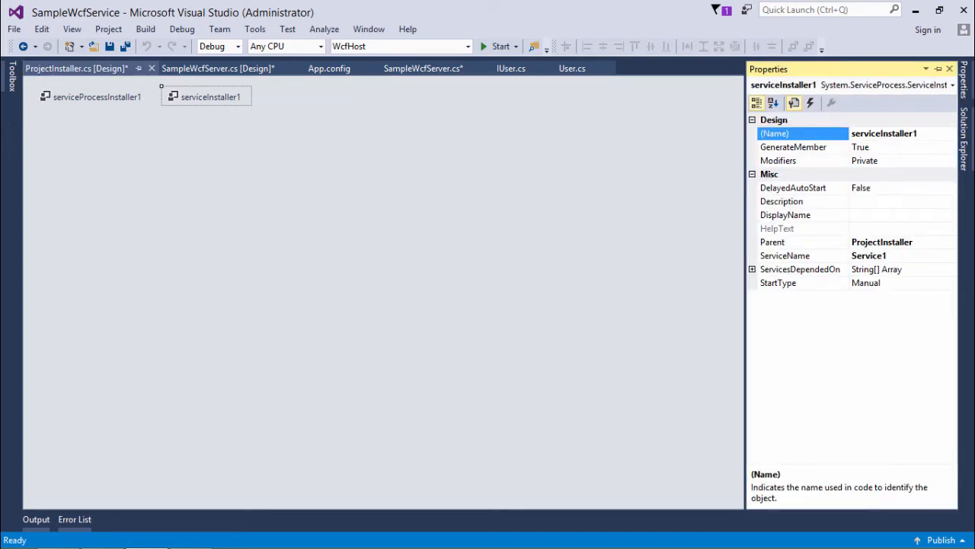
{"action": "left_click", "coordinate": [786, 214]}
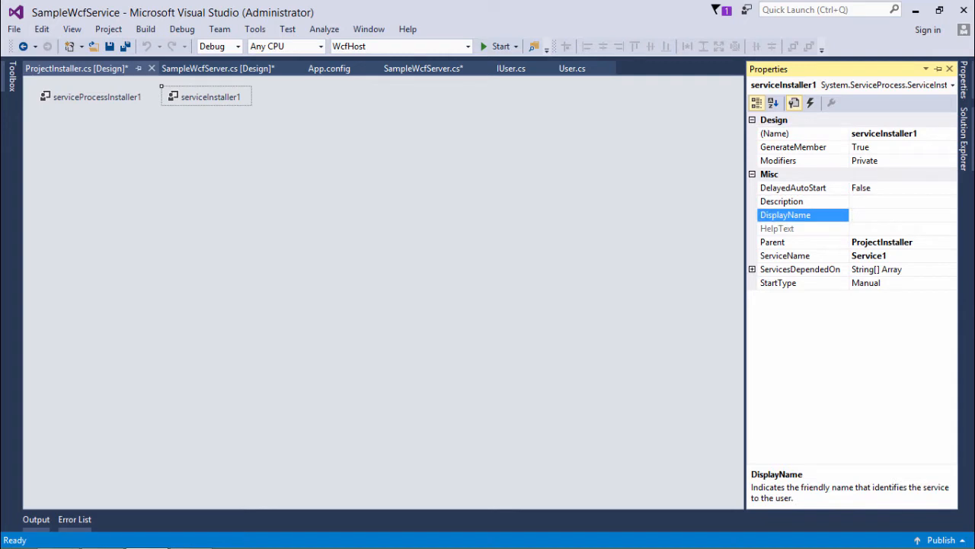
{"action": "type", "text": "Tur"}
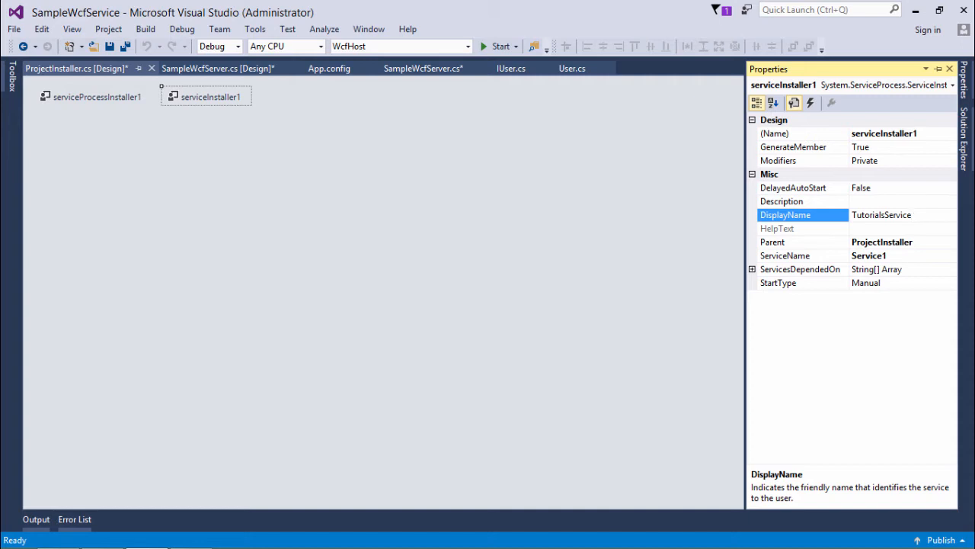
{"action": "left_click", "coordinate": [899, 214]}
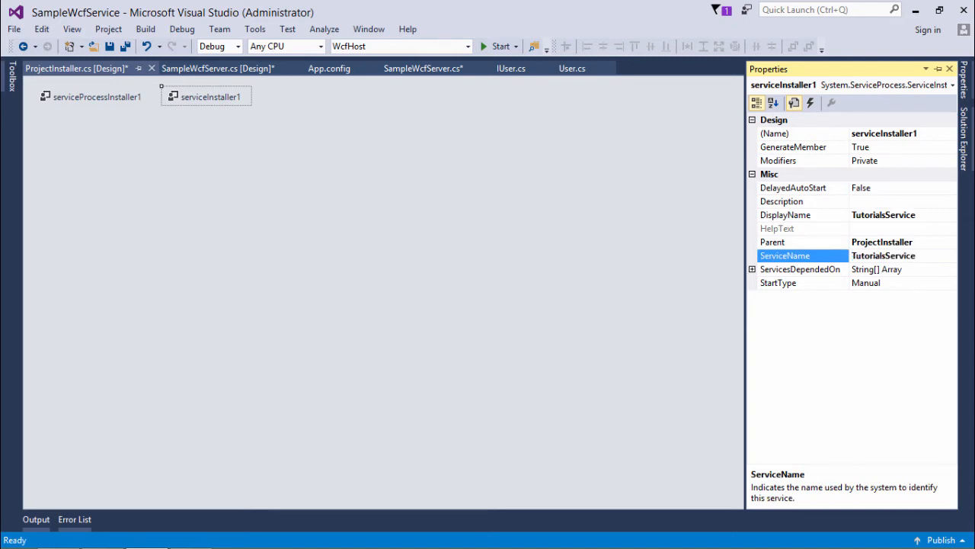
{"action": "left_click", "coordinate": [781, 200]}
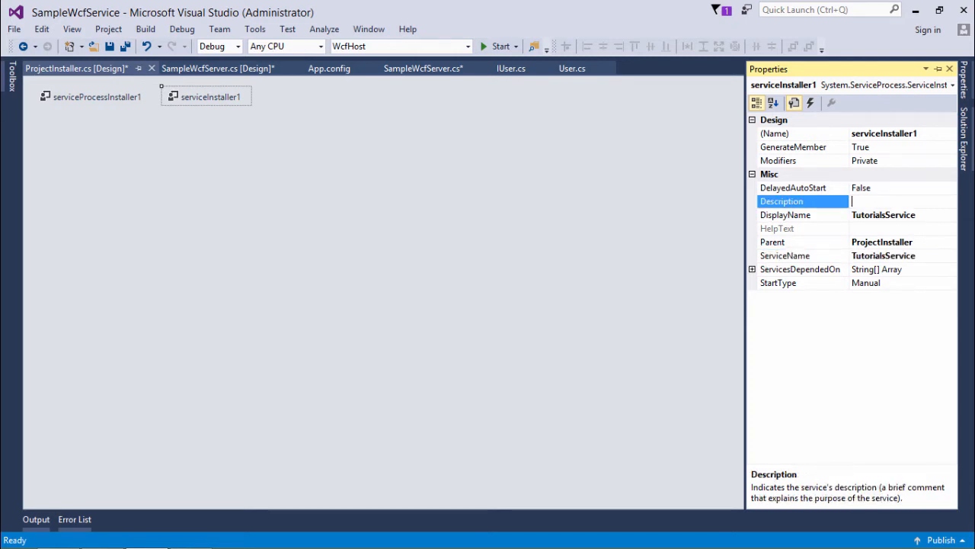
{"action": "left_click", "coordinate": [777, 283]}
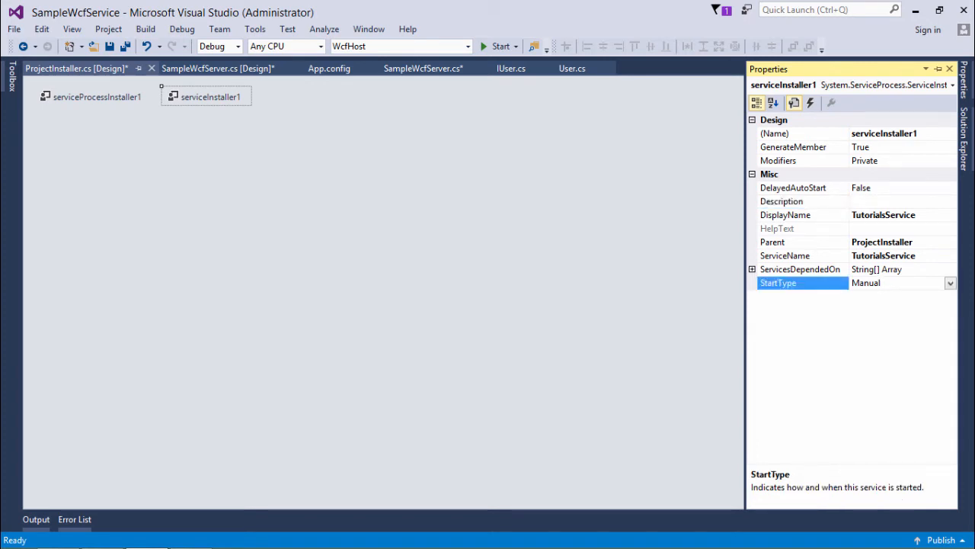
{"action": "left_click", "coordinate": [948, 282]}
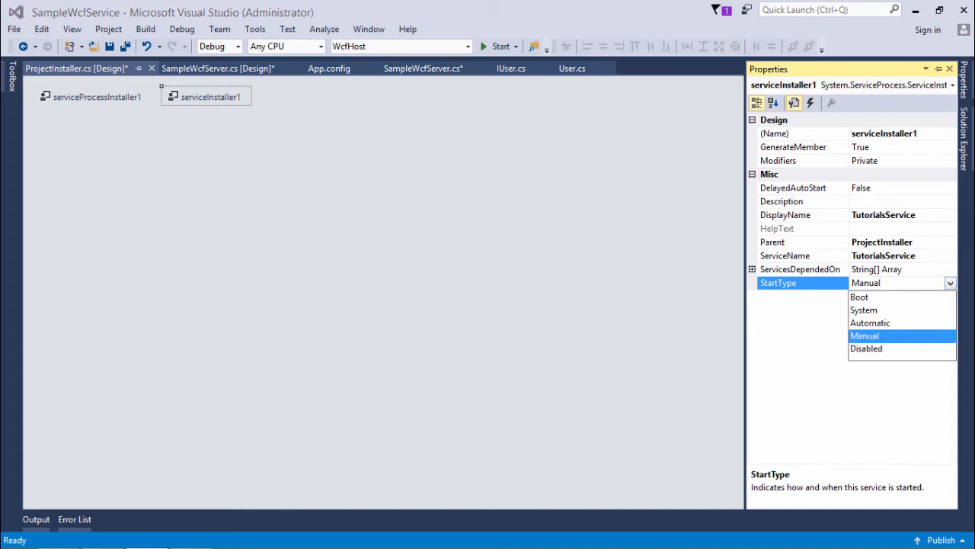
{"action": "left_click", "coordinate": [869, 322]}
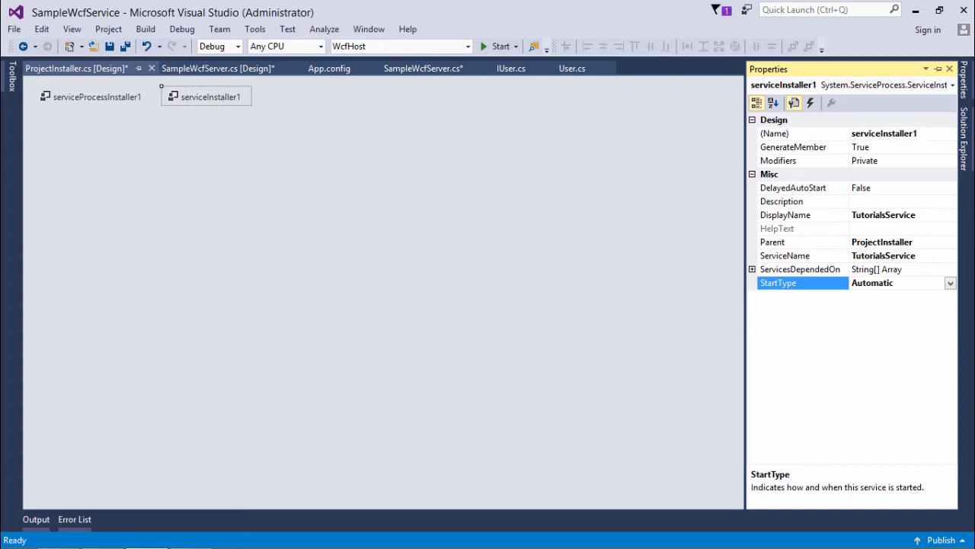
Choose an account type from serviceProcessInstaller1's Account property dropdown
{"action": "right_click", "coordinate": [91, 96]}
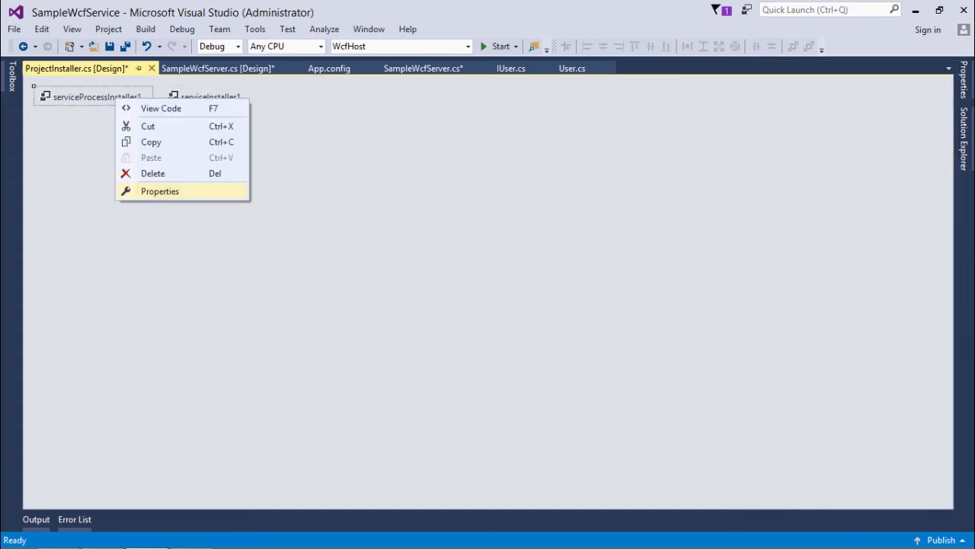
{"action": "left_click", "coordinate": [160, 190]}
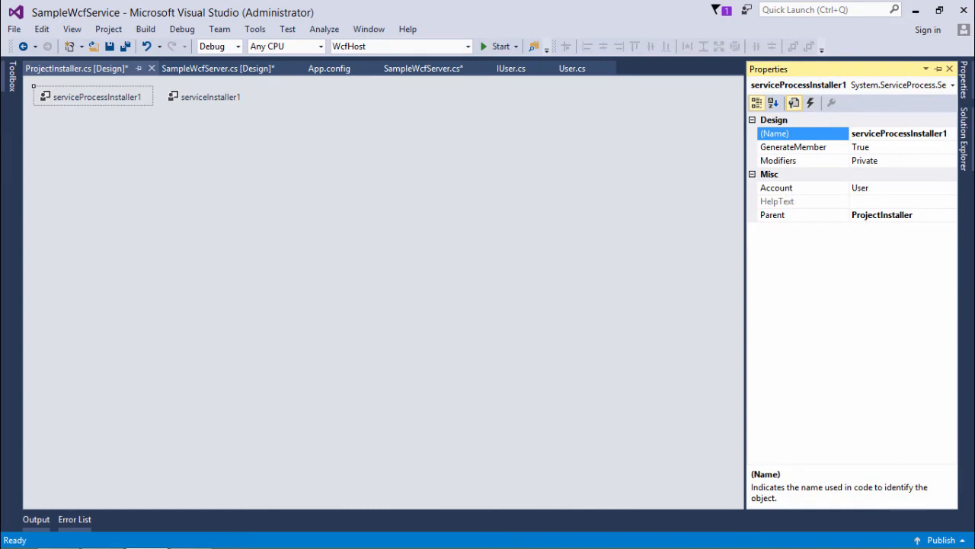
{"action": "left_click", "coordinate": [775, 188]}
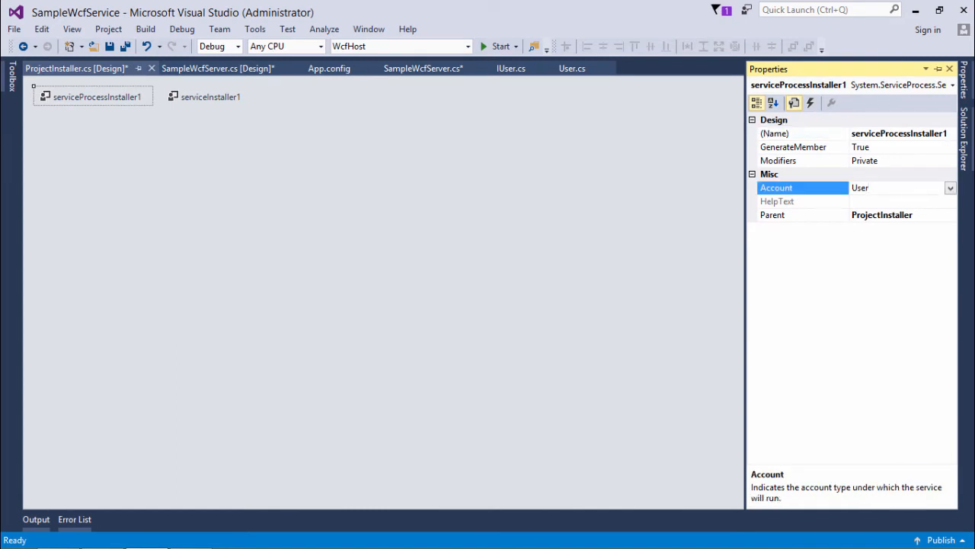
{"action": "left_click", "coordinate": [947, 187]}
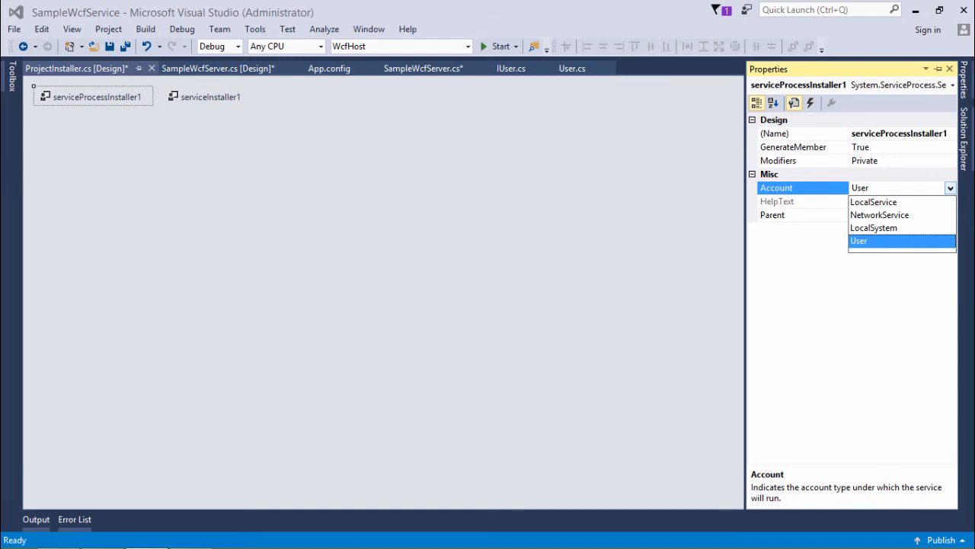
{"action": "left_click", "coordinate": [874, 227]}
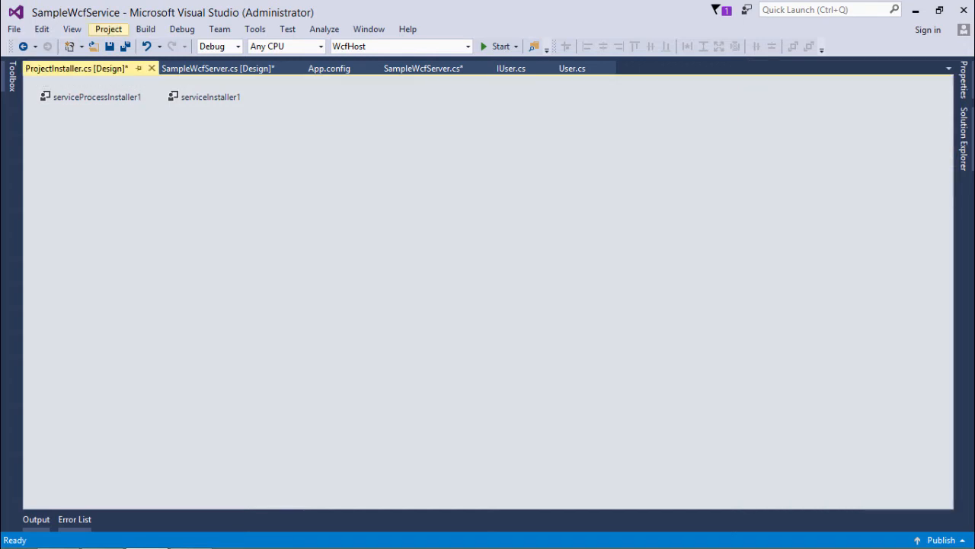
Run Build Solution and check the Output window for a successful build
{"action": "left_click", "coordinate": [147, 29]}
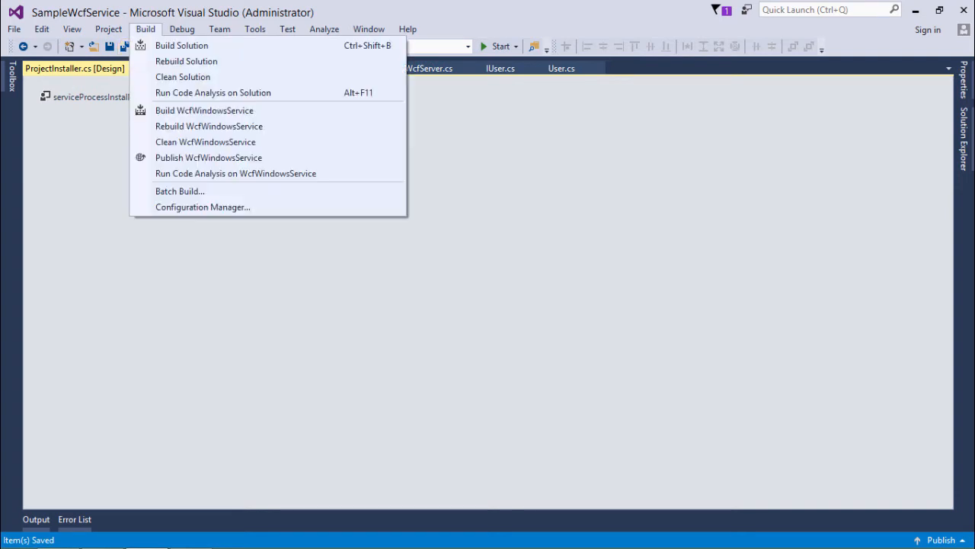
{"action": "left_click", "coordinate": [180, 45]}
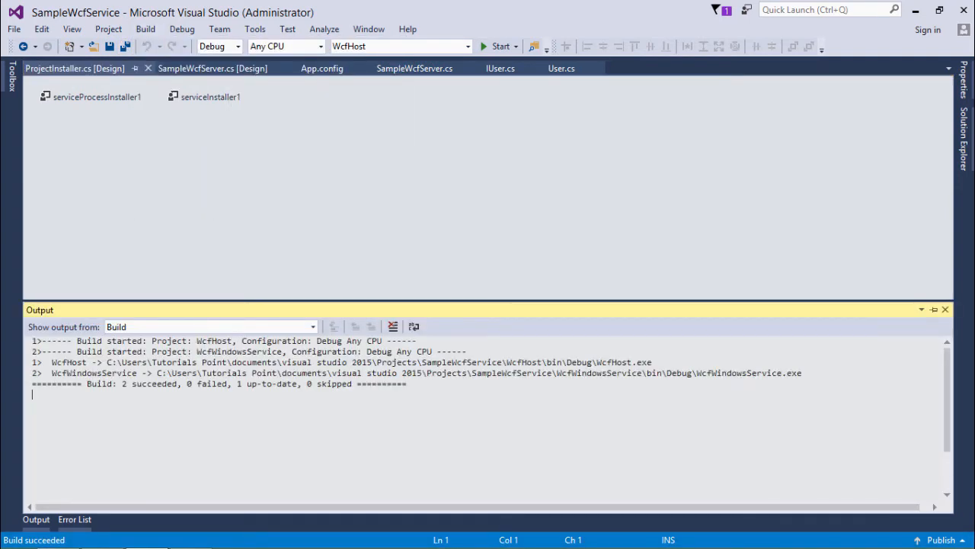
{"action": "left_click", "coordinate": [943, 307]}
{"action": "type", "text": "command Prompt for VS2015"}
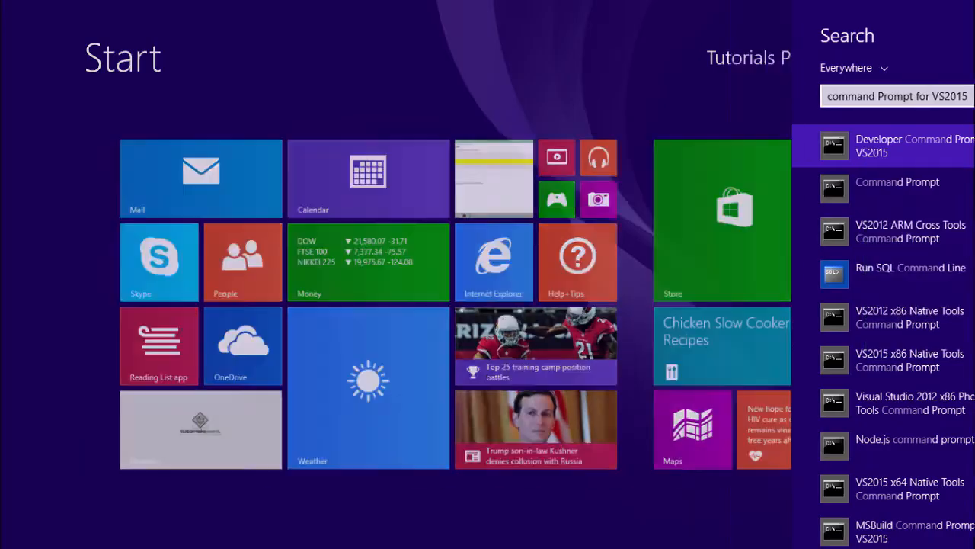
Open Developer Command Prompt for VS2015 and change to WcfWindowsService's bin\Debug folder
{"action": "left_click", "coordinate": [899, 146]}
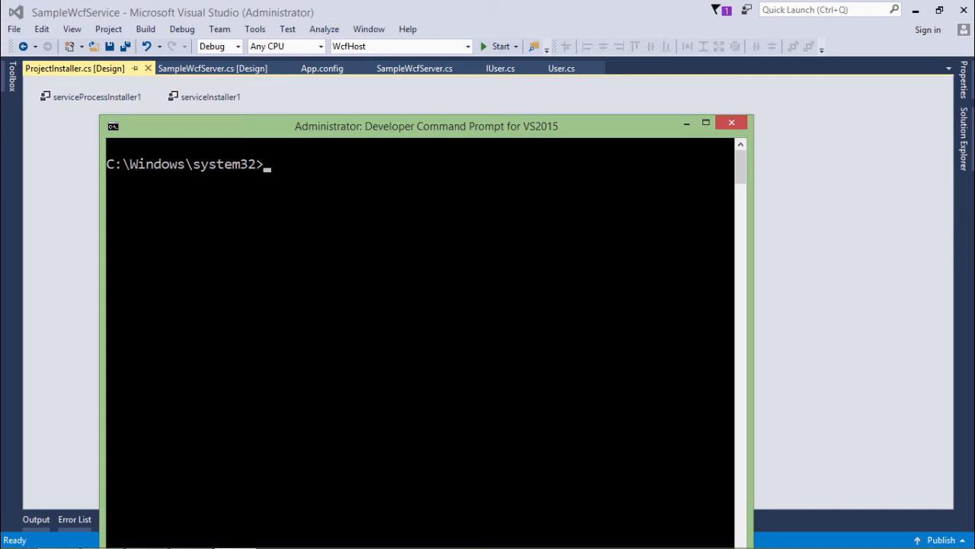
{"action": "type", "text": "cd\\"}
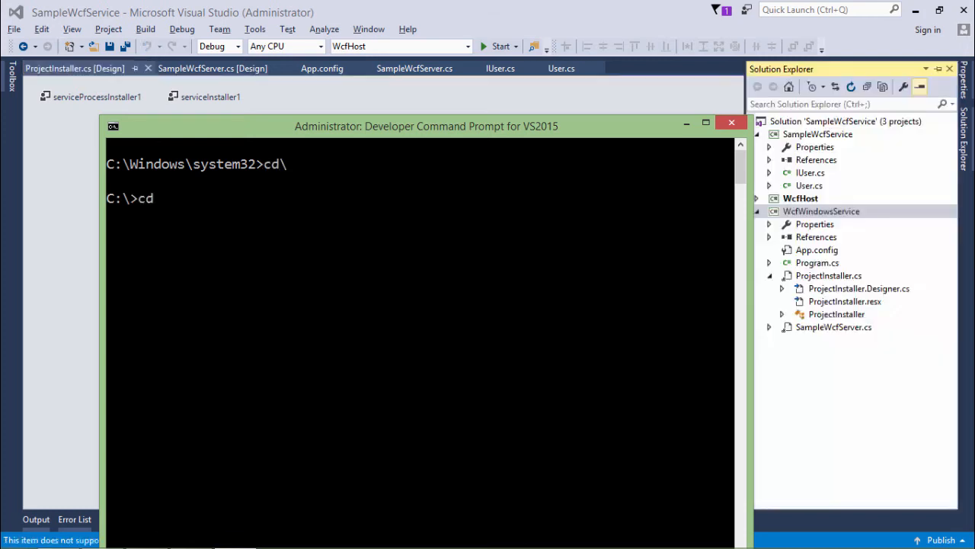
{"action": "right_click", "coordinate": [229, 243]}
{"action": "type", "text": "ProjectInstaller.resx"}
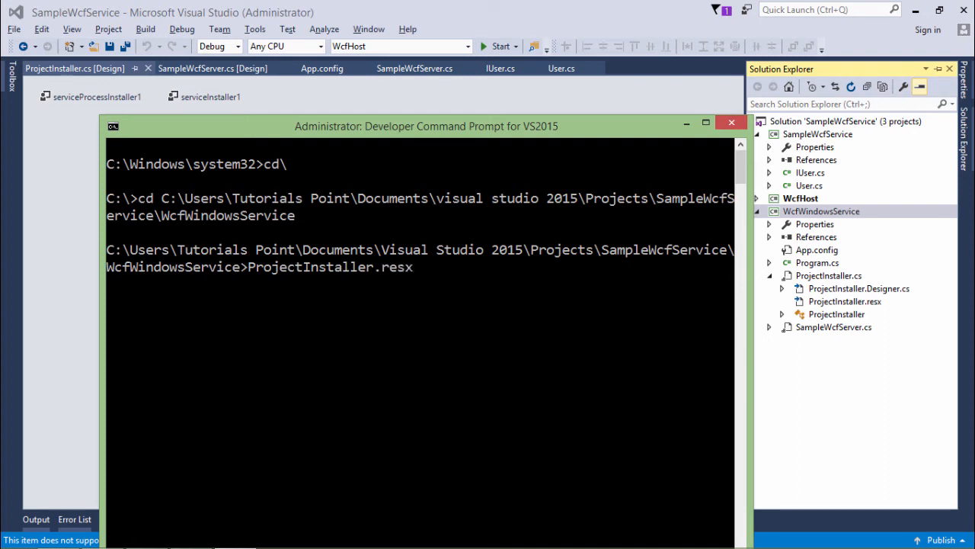
{"action": "type", "text": "WcfWindowsService.csproj"}
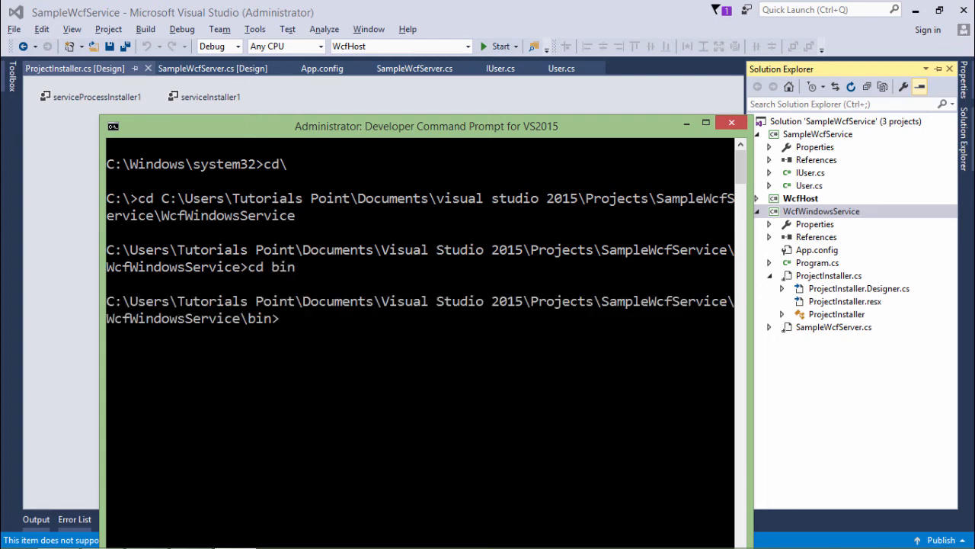
{"action": "type", "text": "cd Debug"}
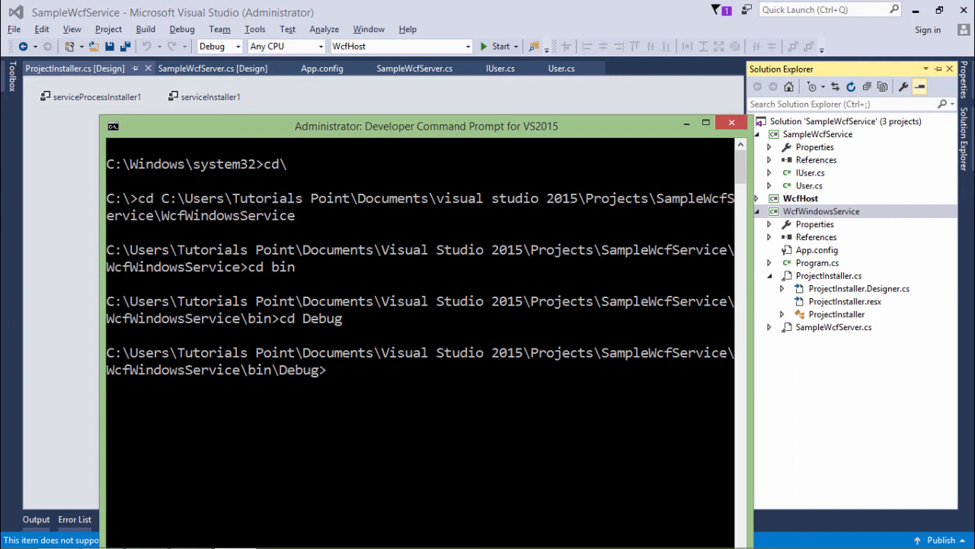
Run installutil -i WcfWindowsService.exe to install the Windows service
{"action": "type", "text": "WcfWindowsService.exe"}
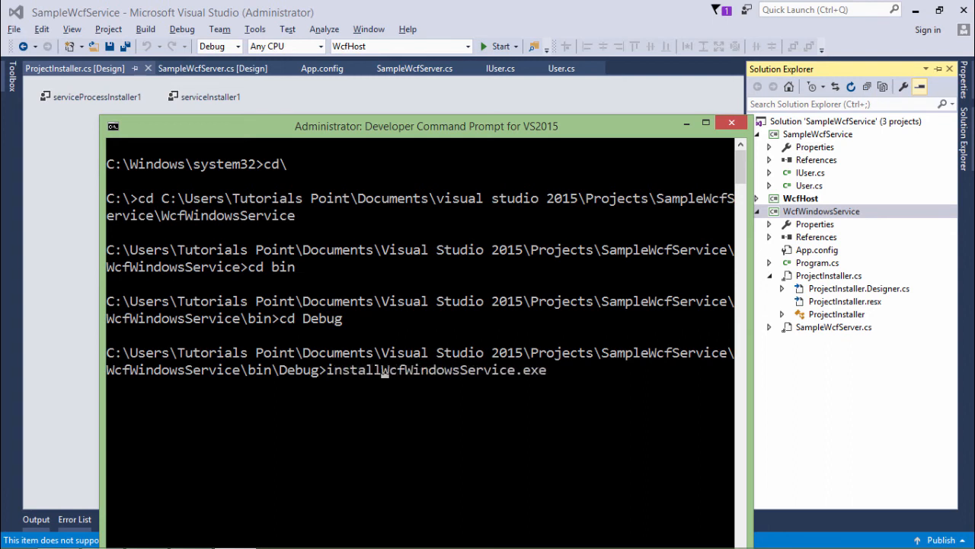
{"action": "type", "text": "util -i"}
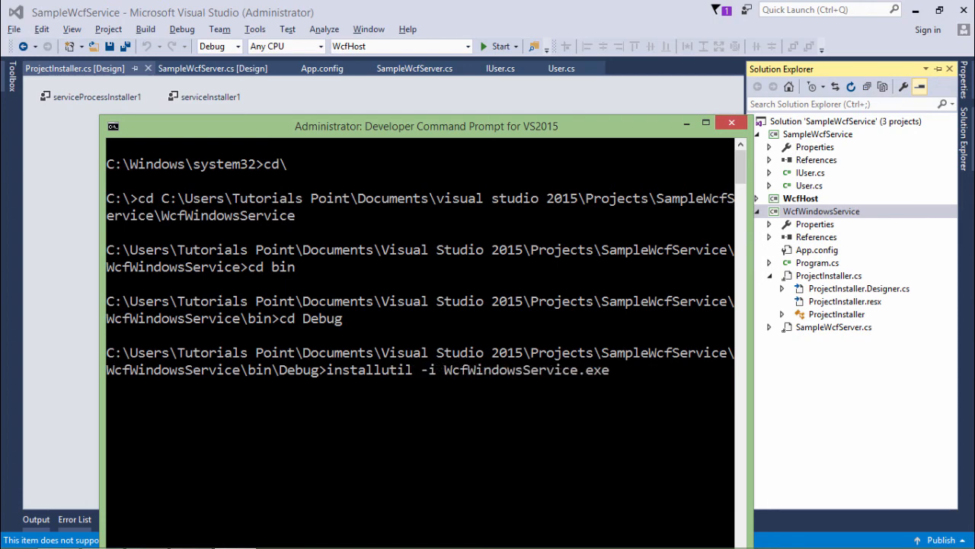
{"action": "left_click", "coordinate": [499, 67]}
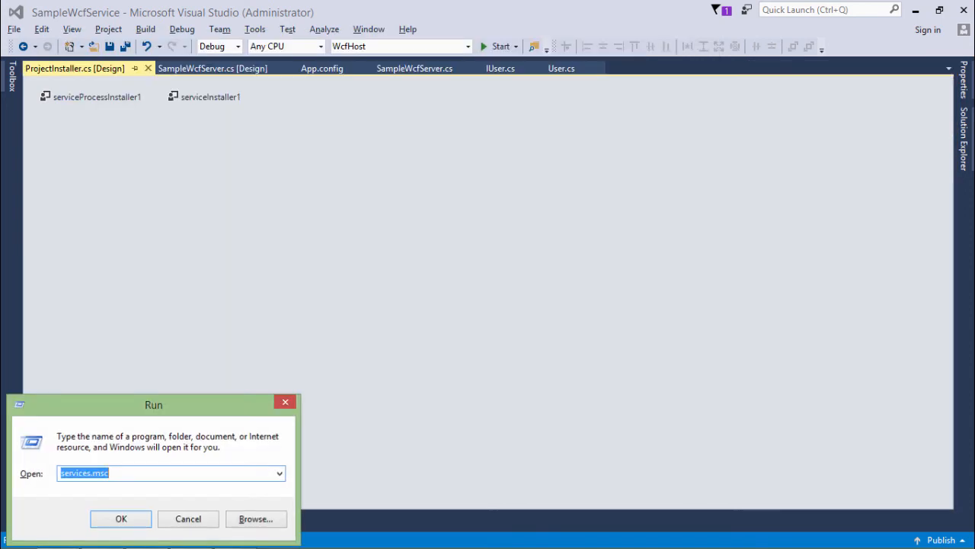
Launch the Services console and scroll the list to locate TutorialsService
{"action": "left_click", "coordinate": [121, 518]}
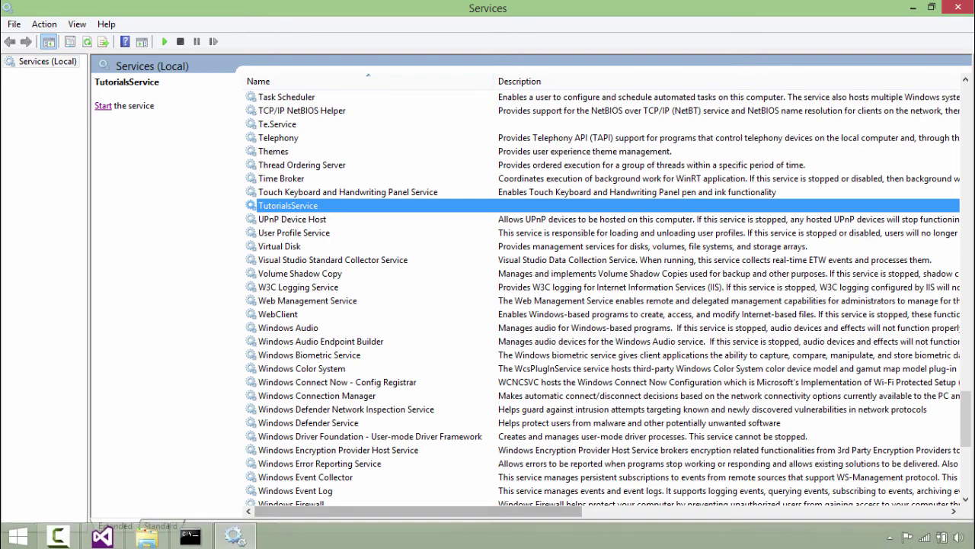
{"action": "scroll", "scroll_direction": "right", "scroll_amount": 3}
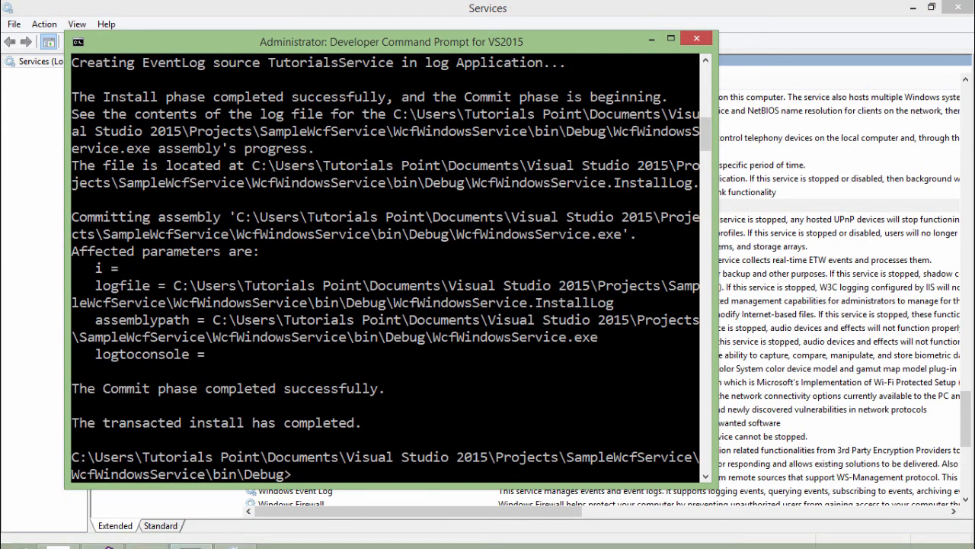
Reinstall WcfWindowsService.exe with installutil and confirm TutorialsService reappears in Services
{"action": "type", "text": "installutil -i WcfWindowsService.exe"}
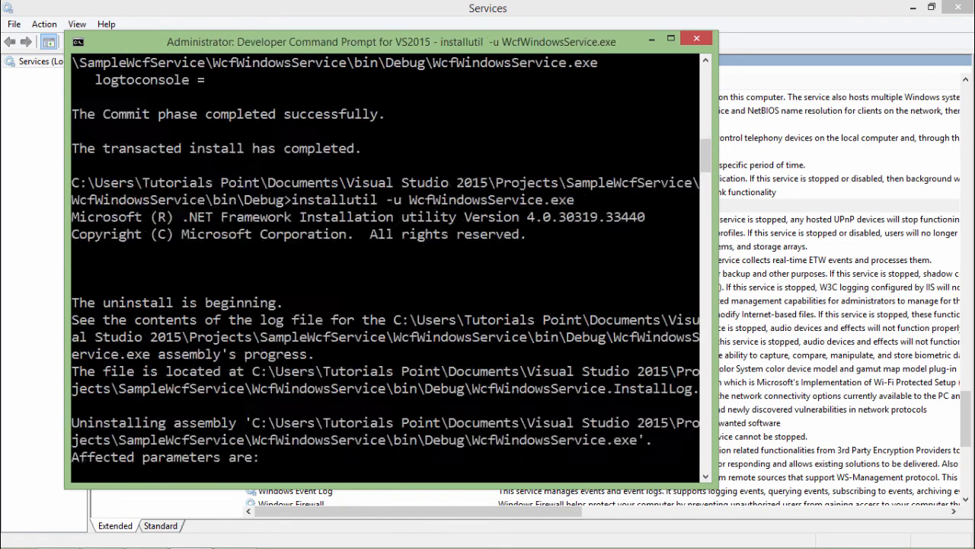
{"action": "scroll", "scroll_direction": "down", "scroll_amount": 3}
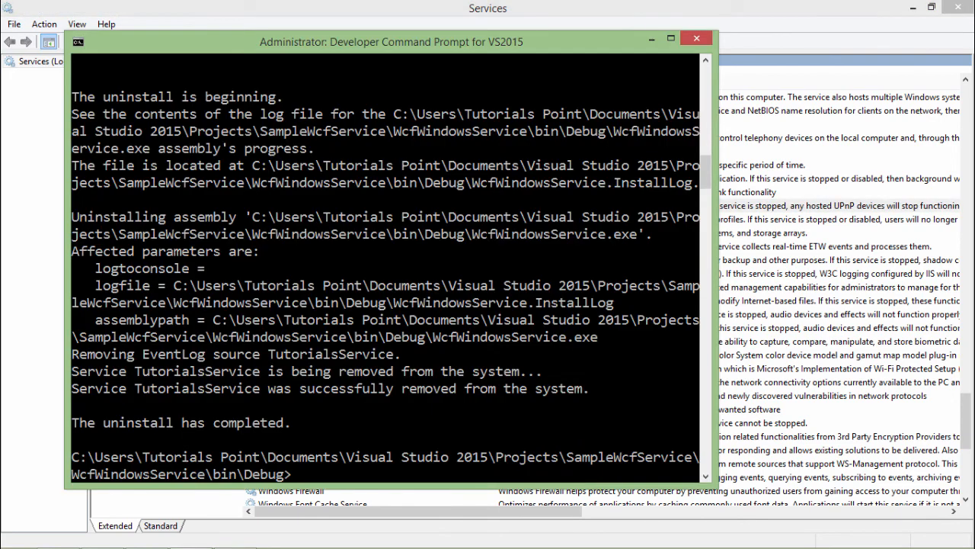
{"action": "type", "text": "installutil -i WcfWindowsService.exe"}
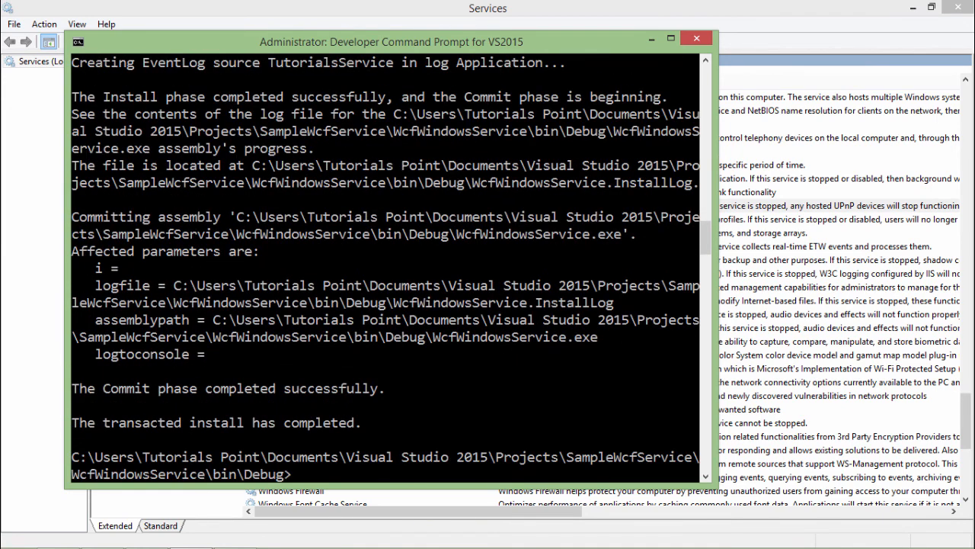
{"action": "left_click", "coordinate": [695, 38]}
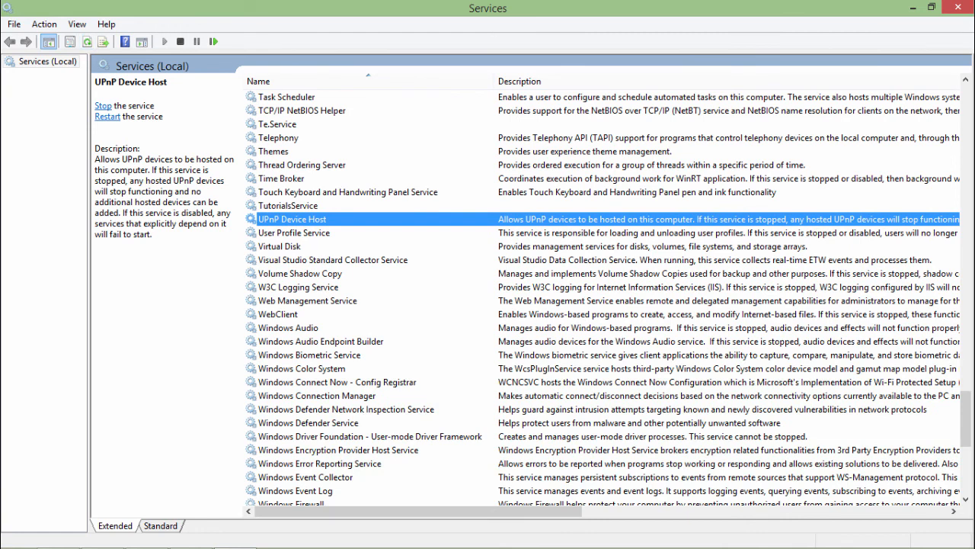
{"action": "left_click", "coordinate": [288, 204]}
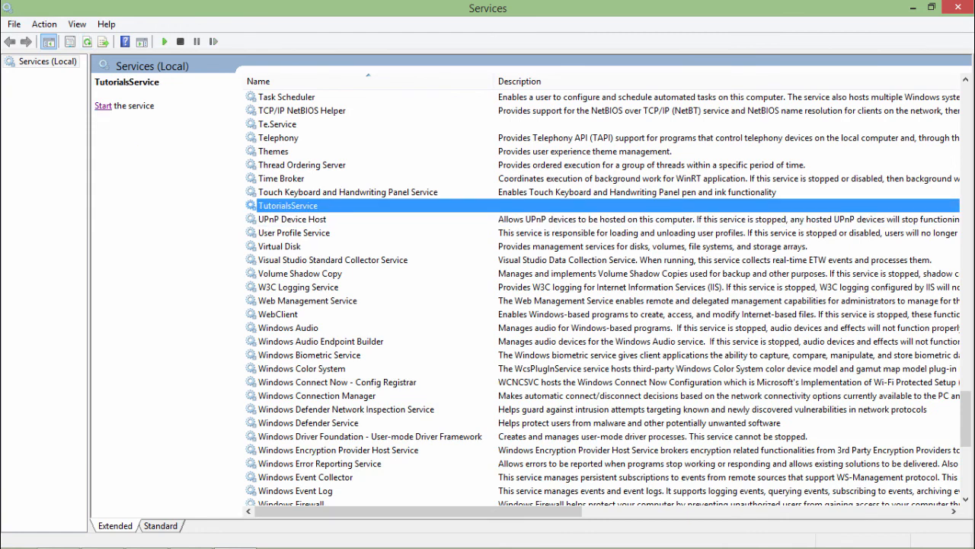